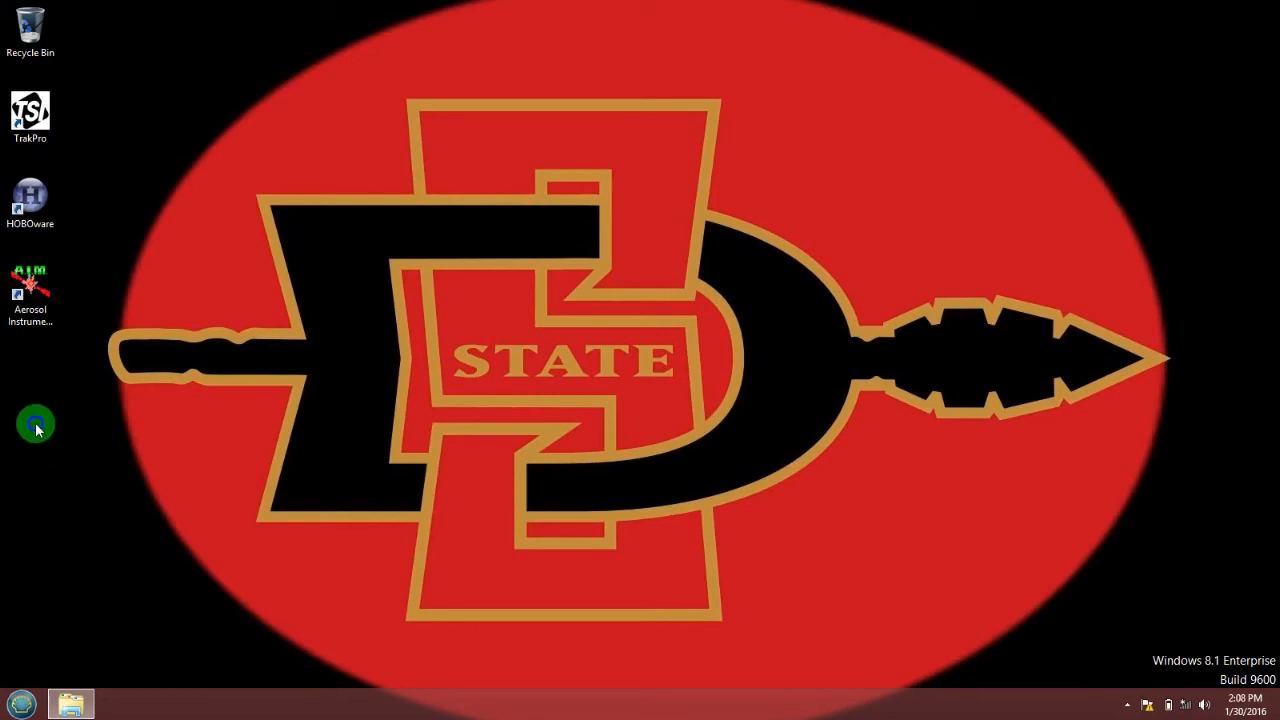
Create a new desktop folder and name it White 1-30-16.
right_click(36, 424)
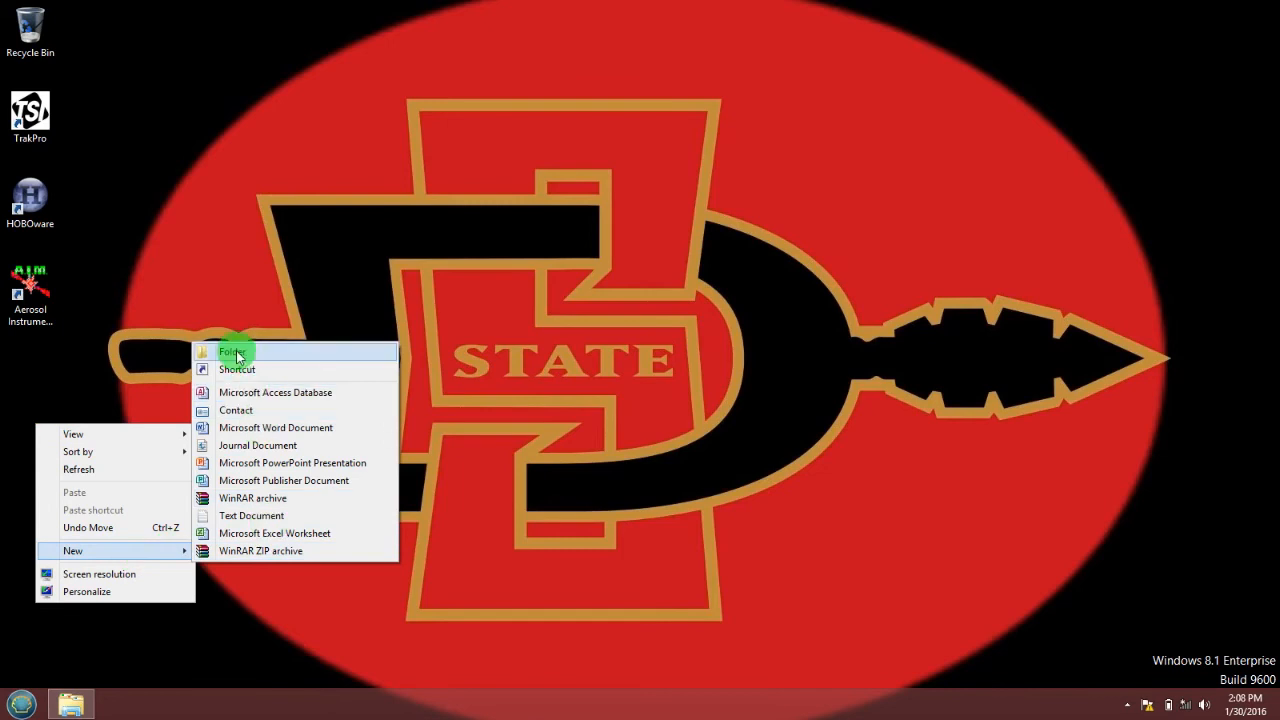
left_click(234, 352)
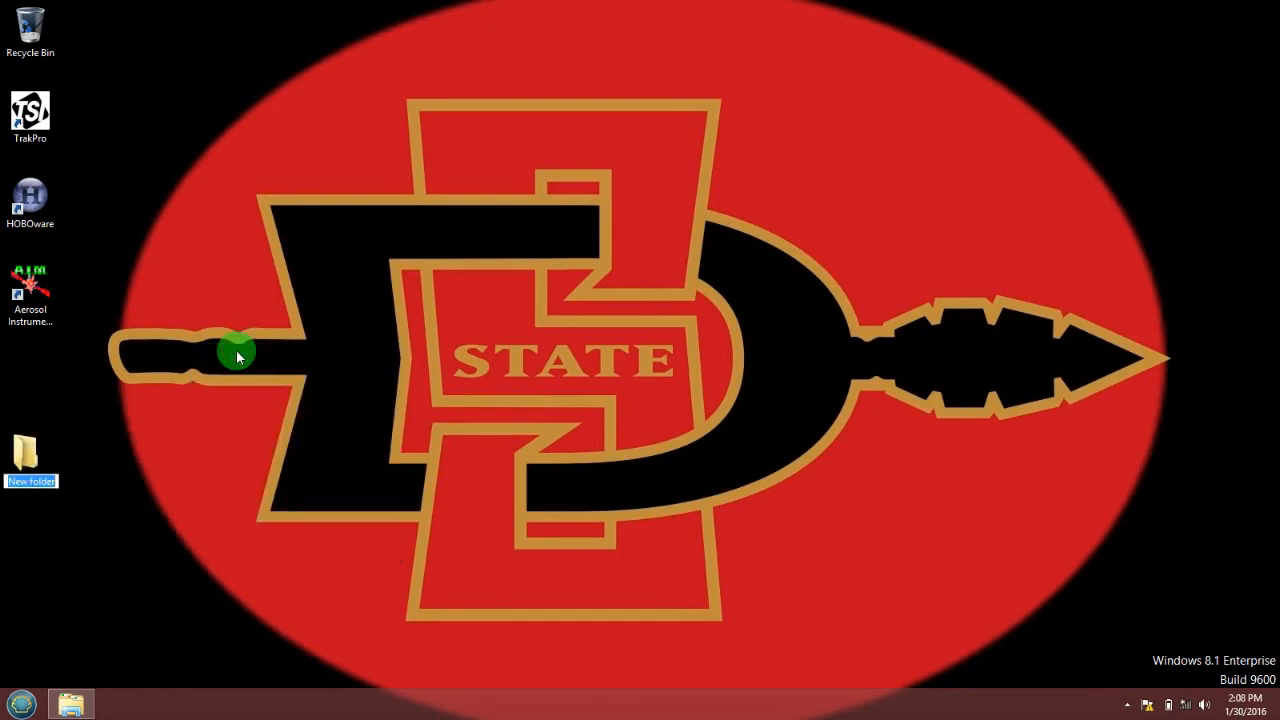
type("White 1 30 16")
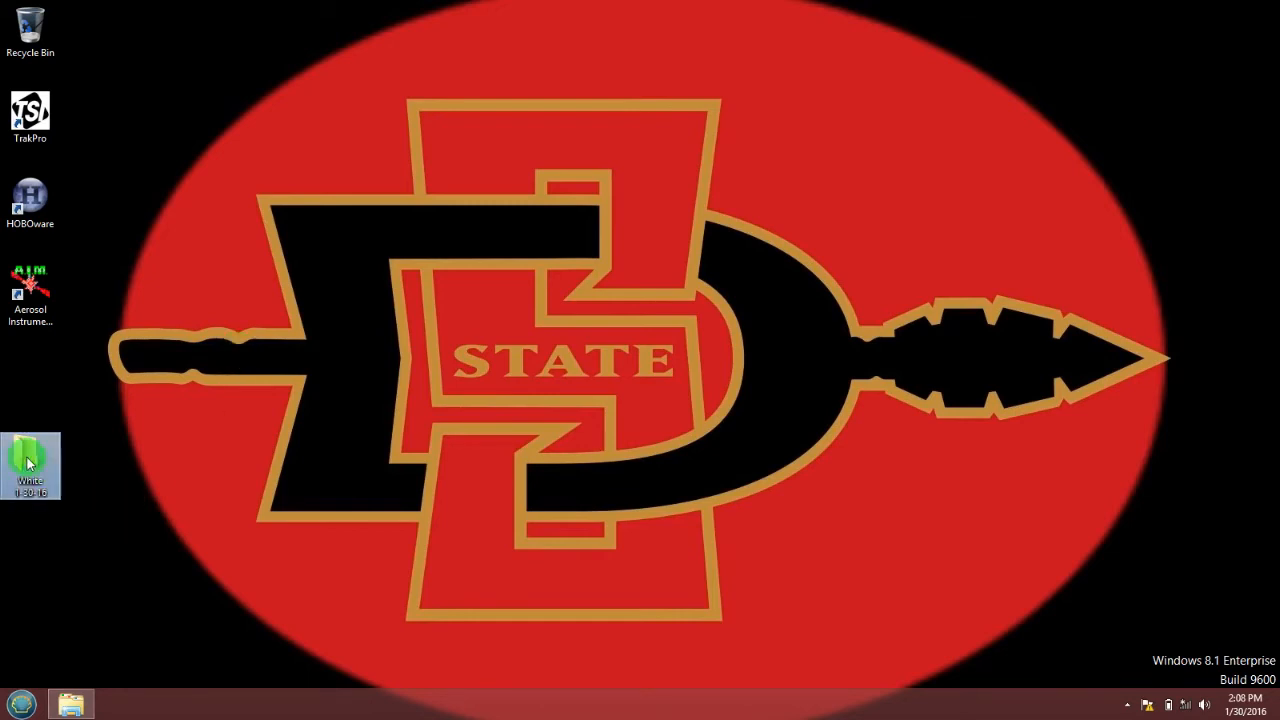
Inside White 1-30-16, create a subfolder named Hobo Data, then close the window.
double_click(30, 460)
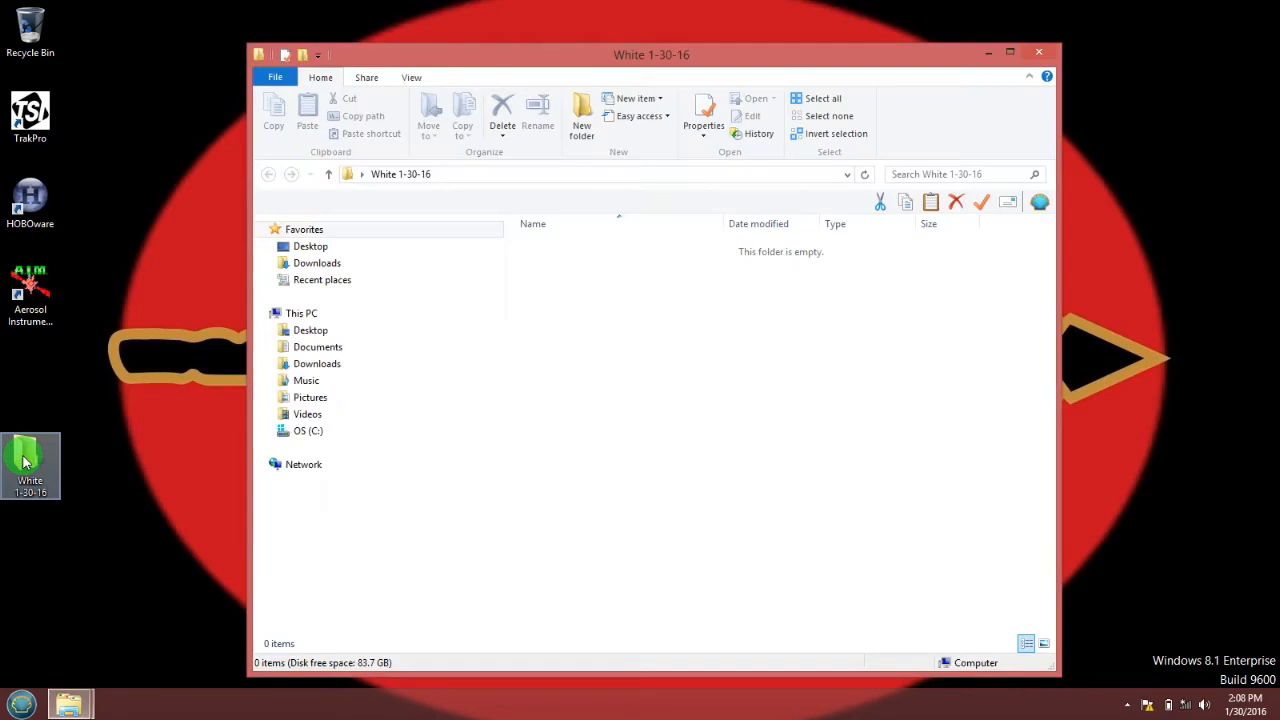
right_click(570, 356)
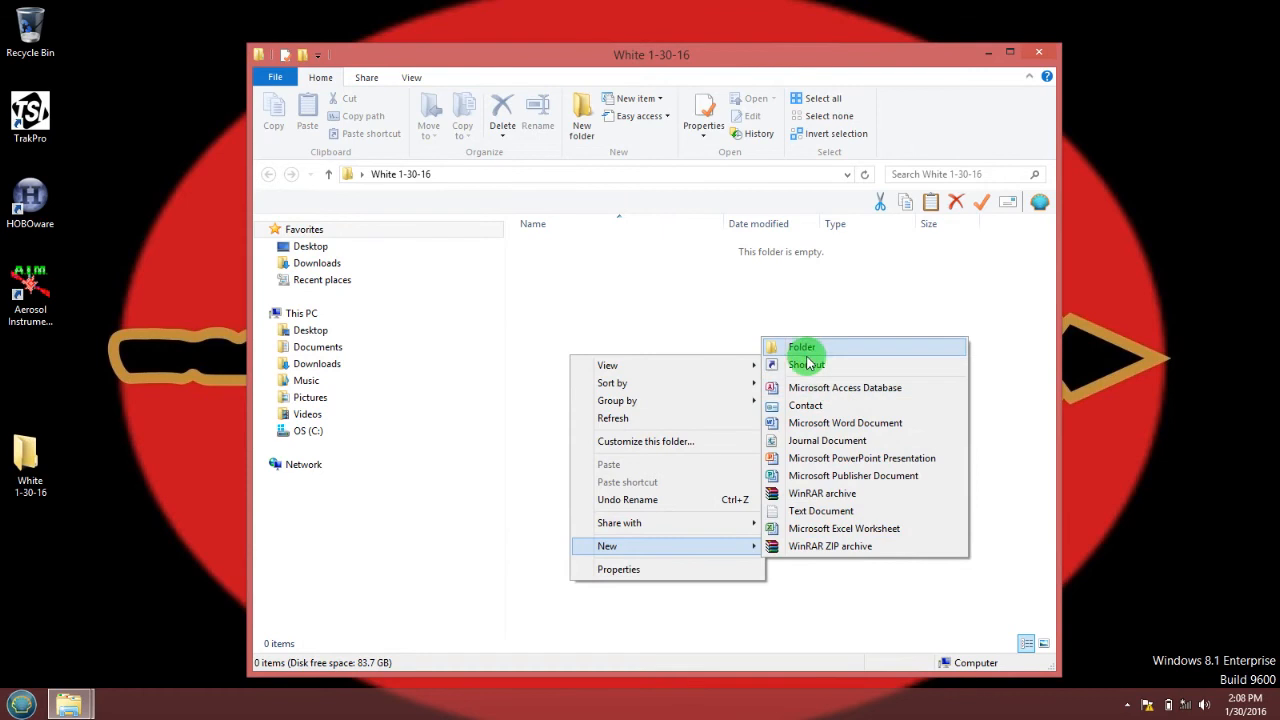
left_click(802, 348)
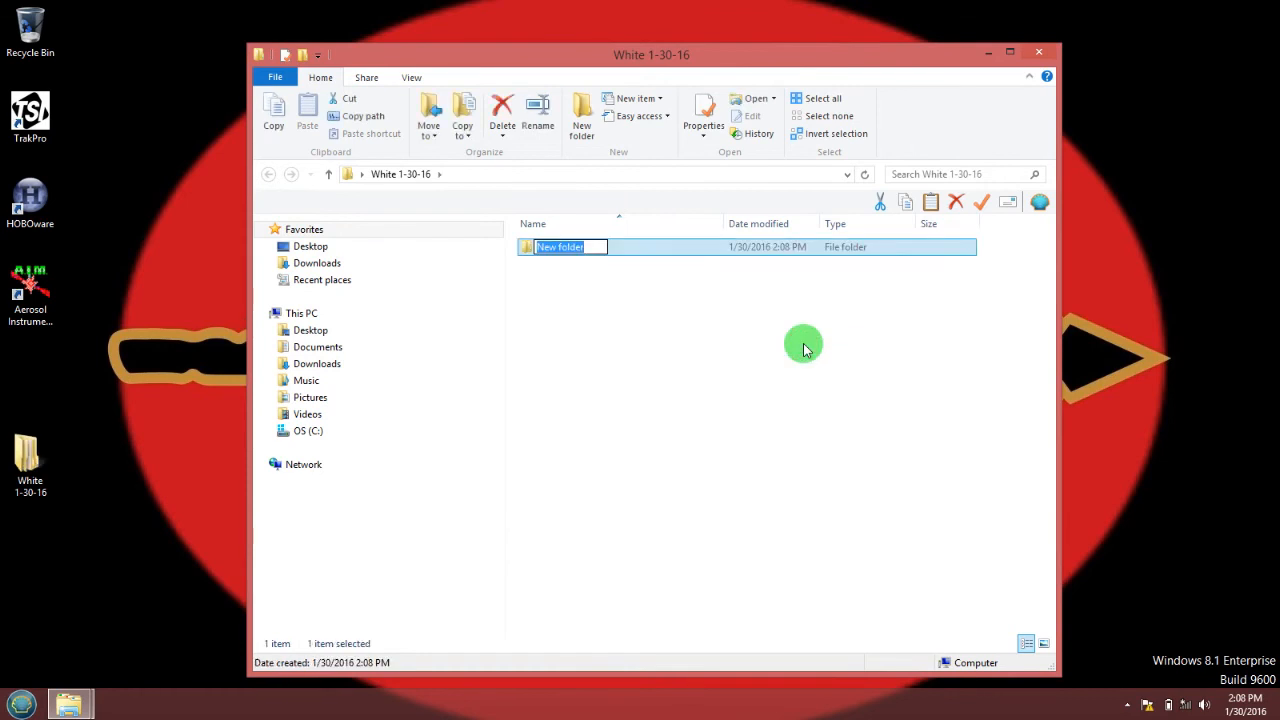
type("W")
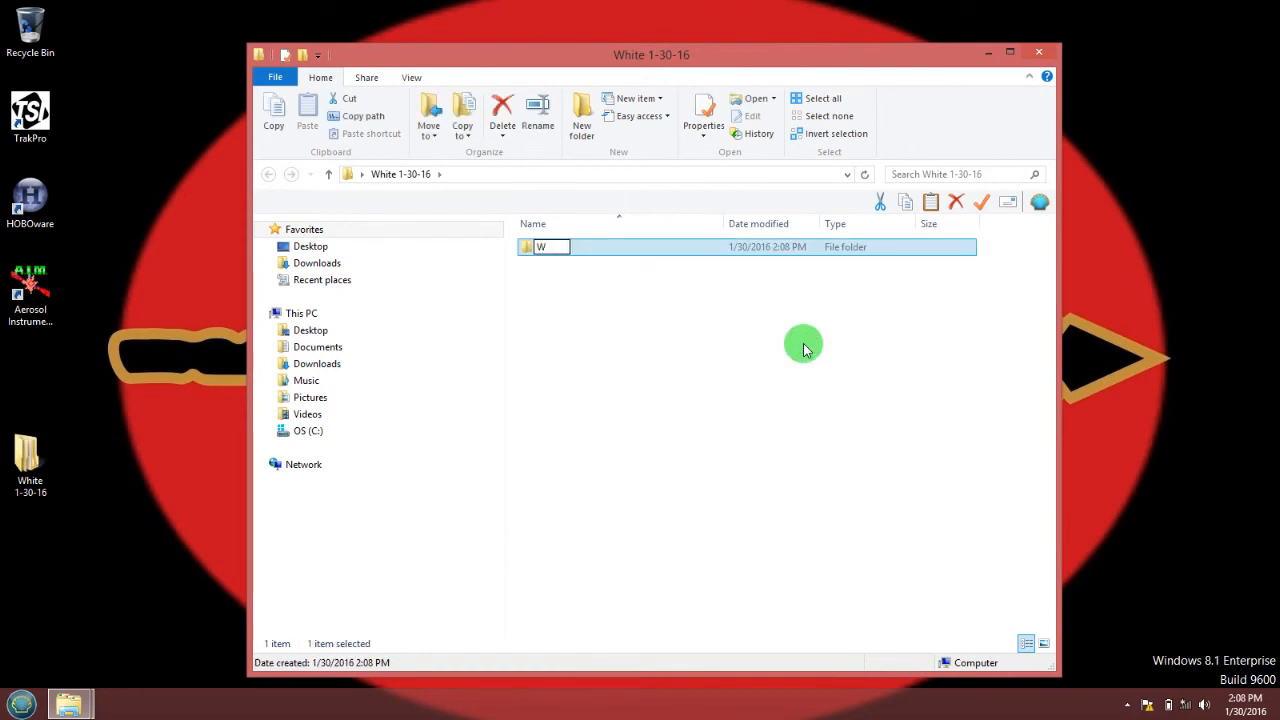
type("obo Data")
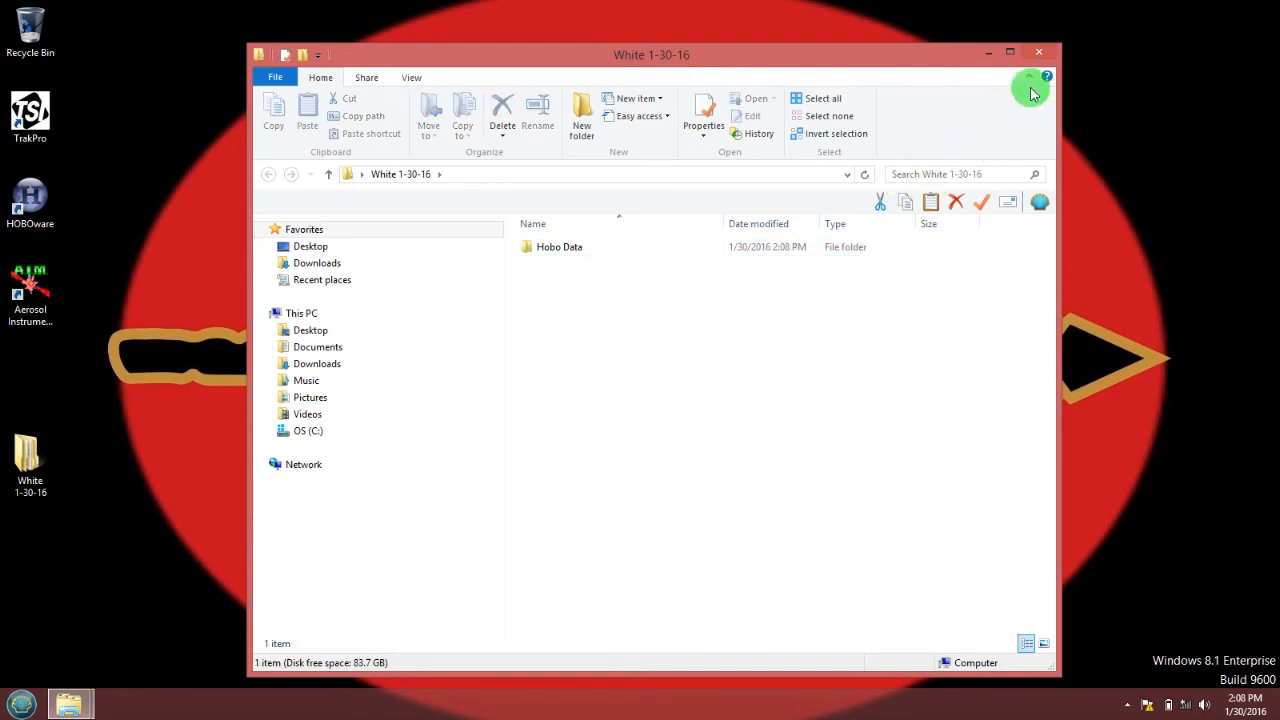
left_click(1038, 52)
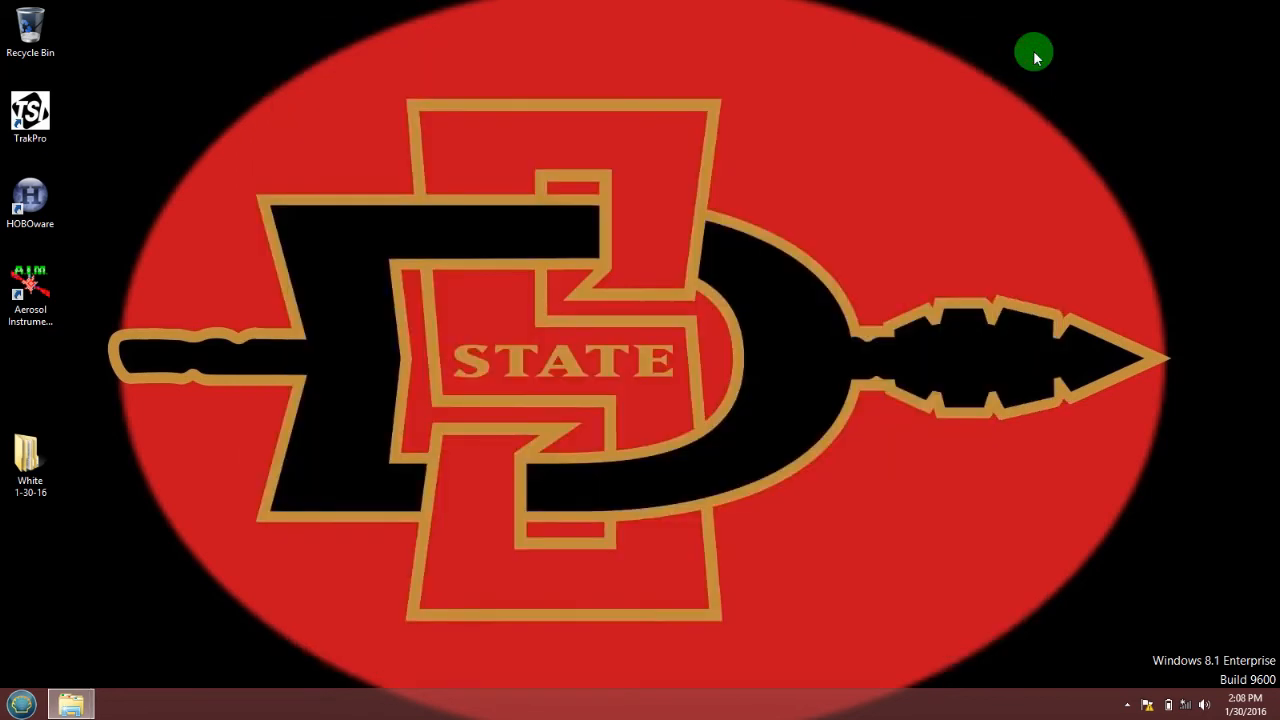
mouse_move(712, 144)
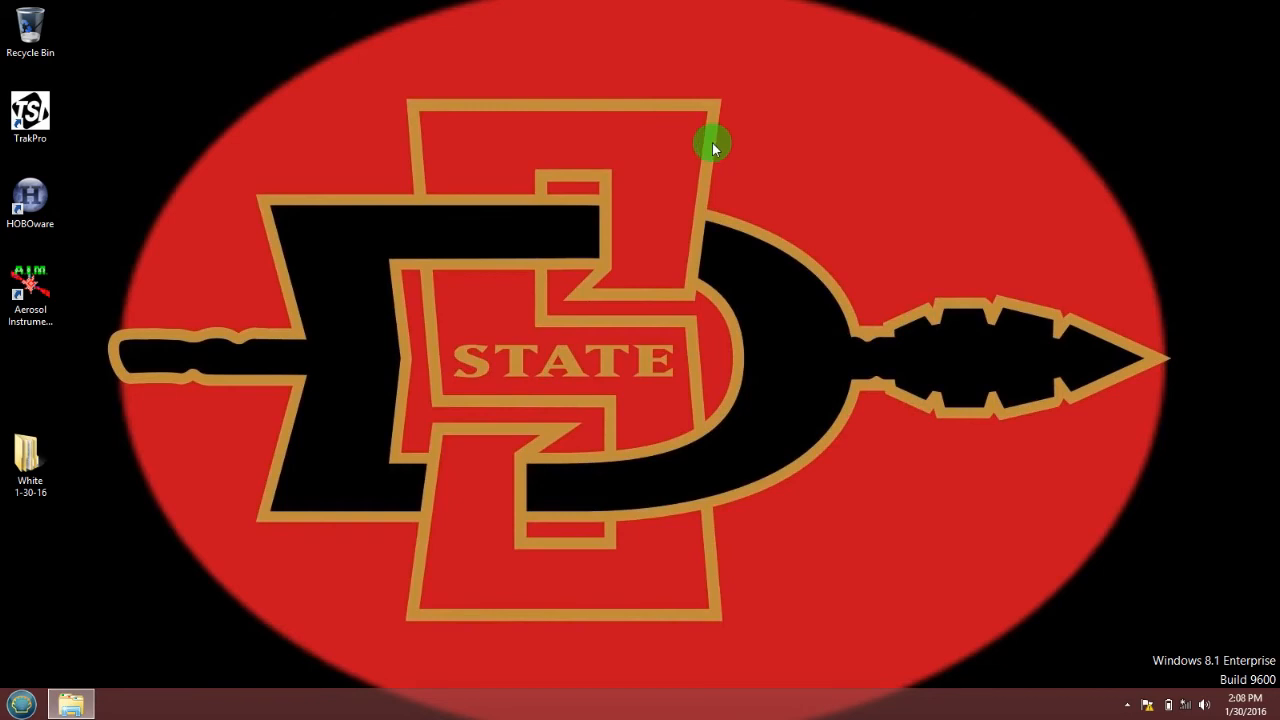
Launch HOBOware from its desktop shortcut.
left_click(30, 196)
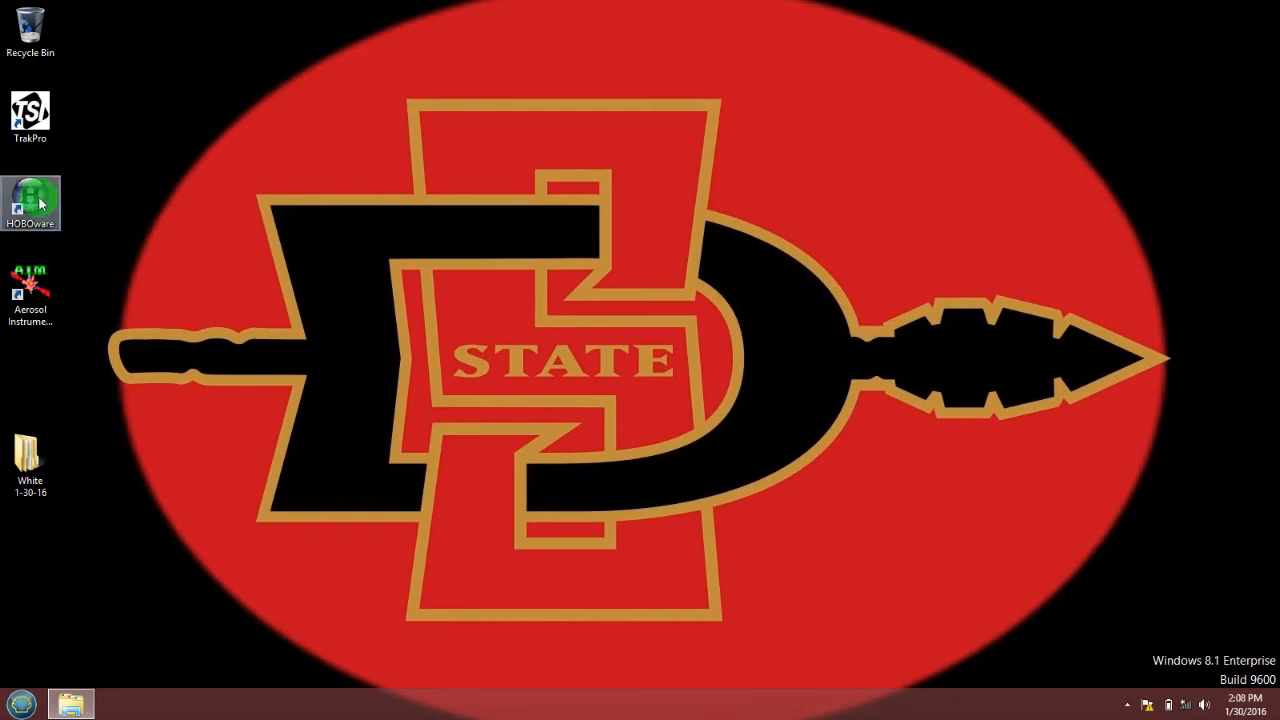
mouse_move(30, 200)
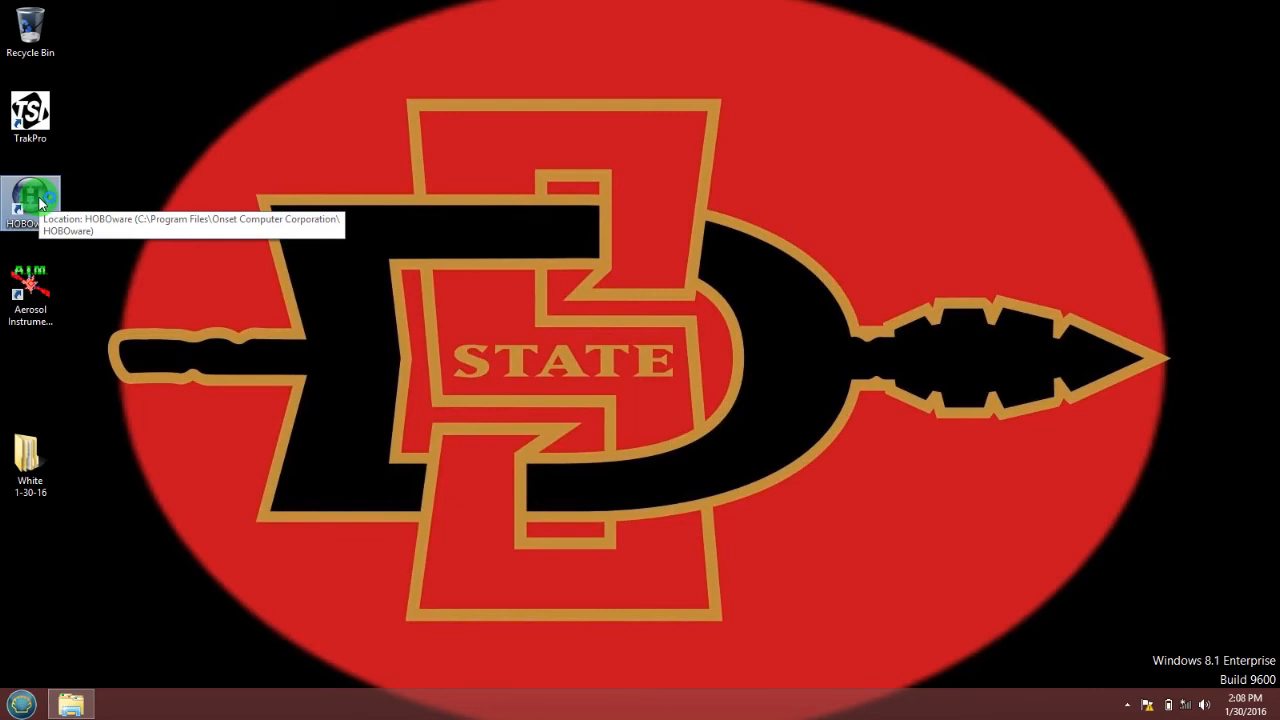
double_click(30, 196)
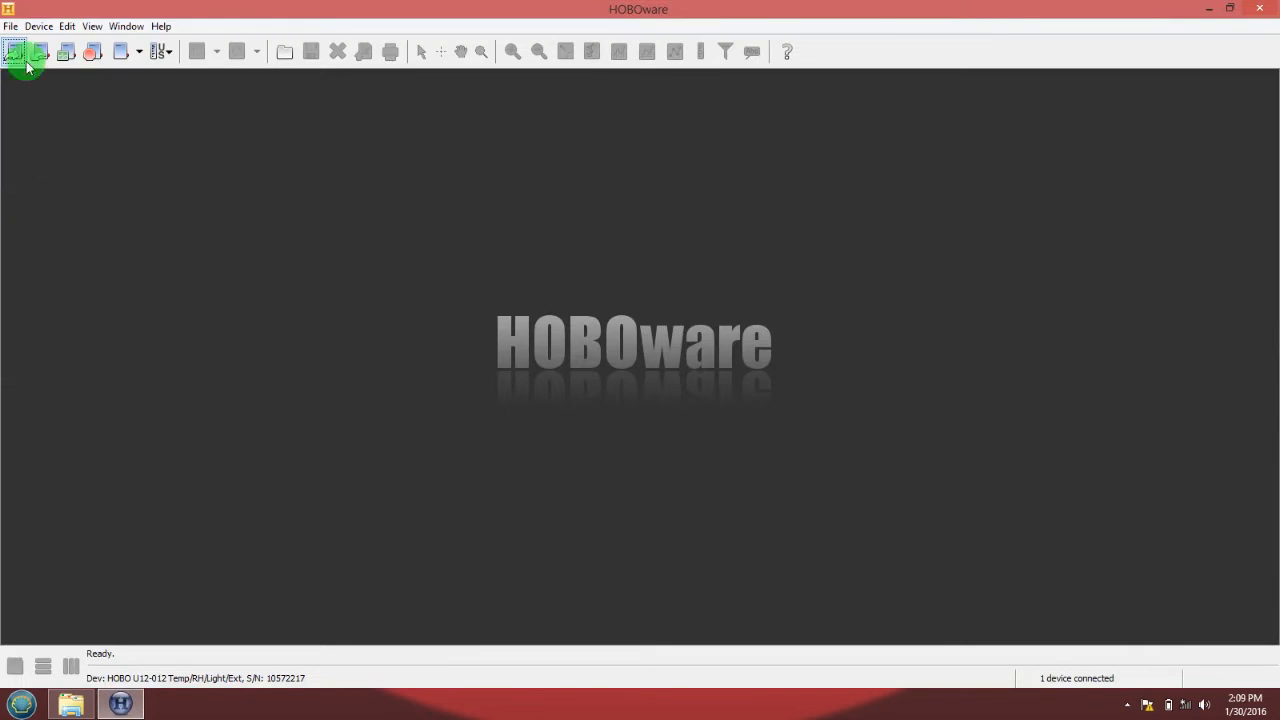
Start a Device Readout and stop the logger when prompted.
left_click(38, 26)
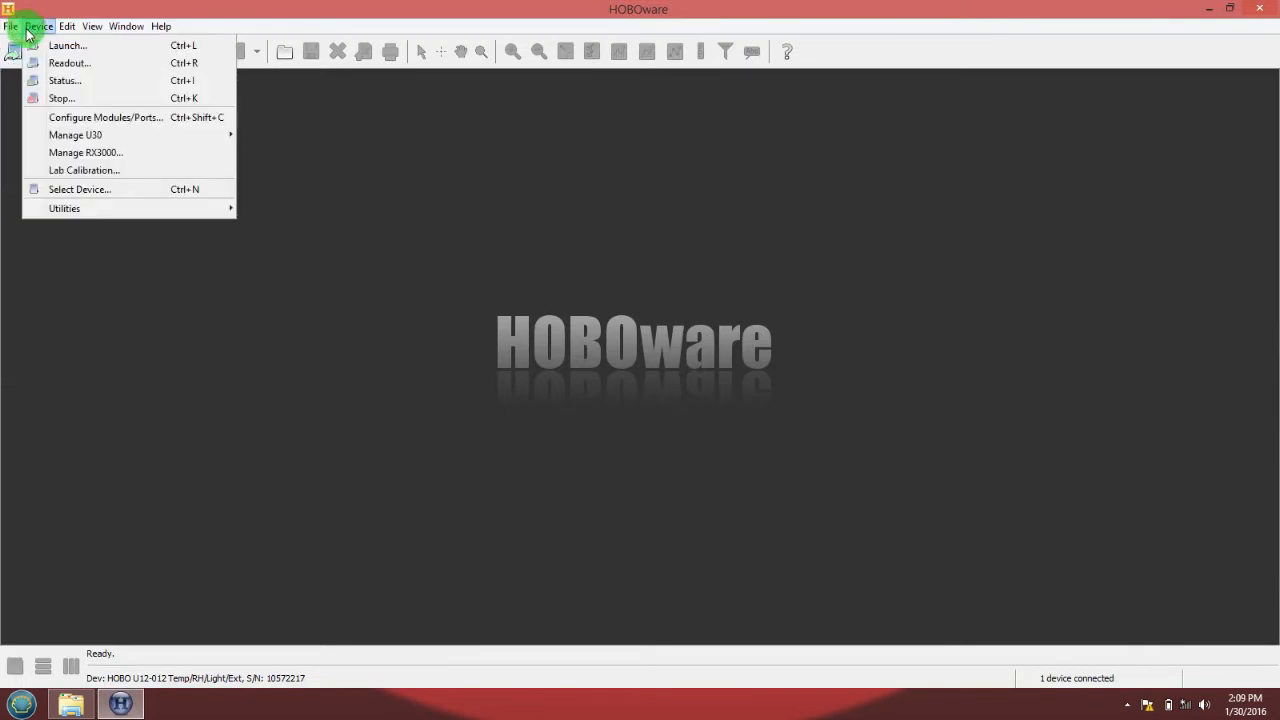
mouse_move(68, 62)
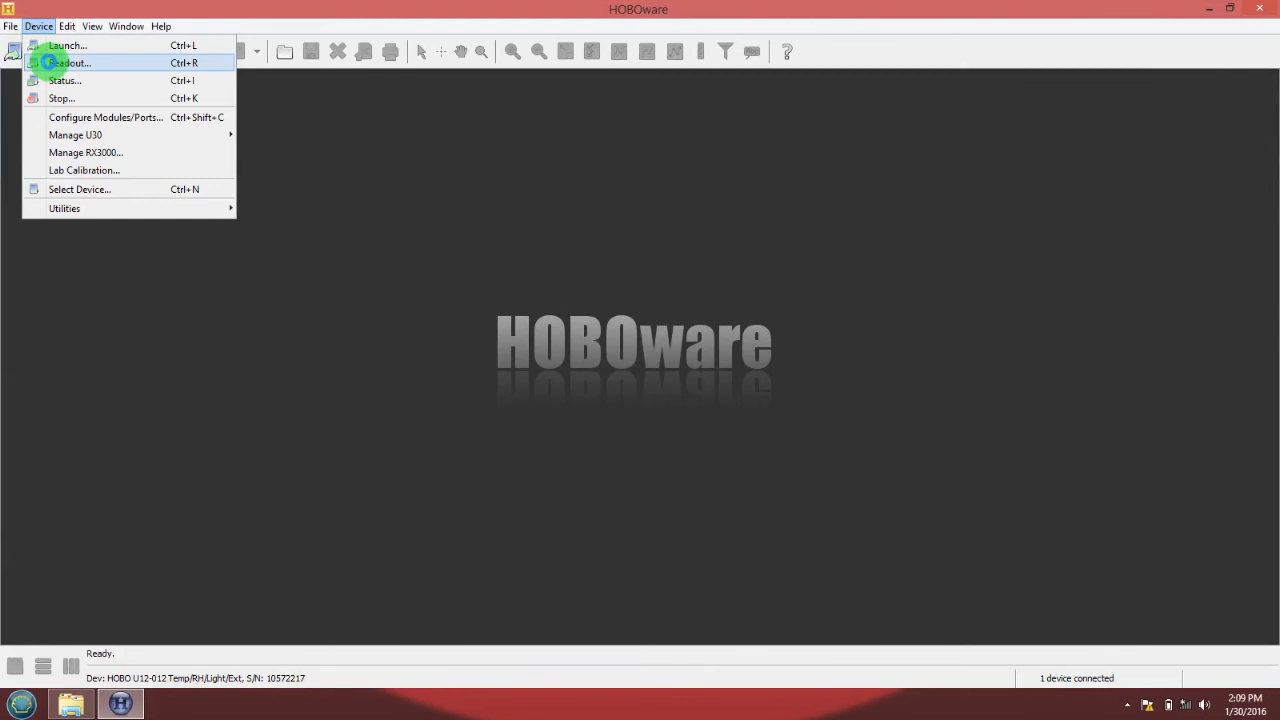
left_click(68, 62)
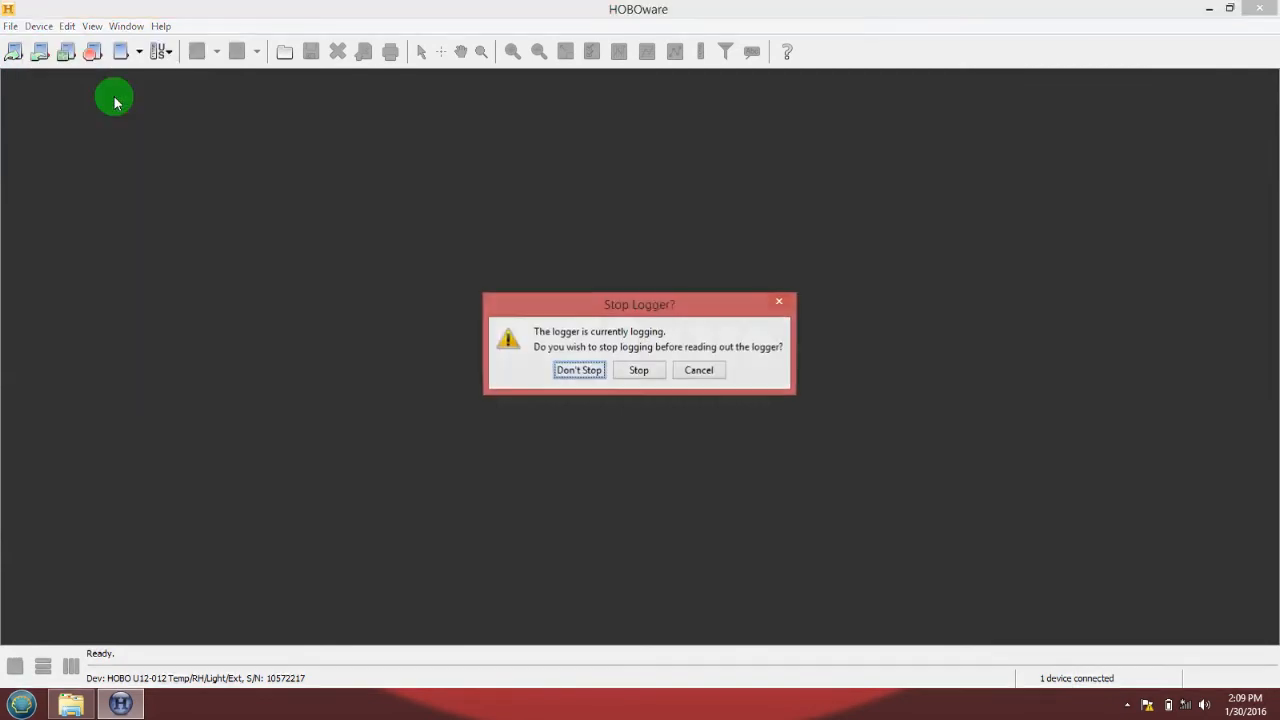
mouse_move(374, 410)
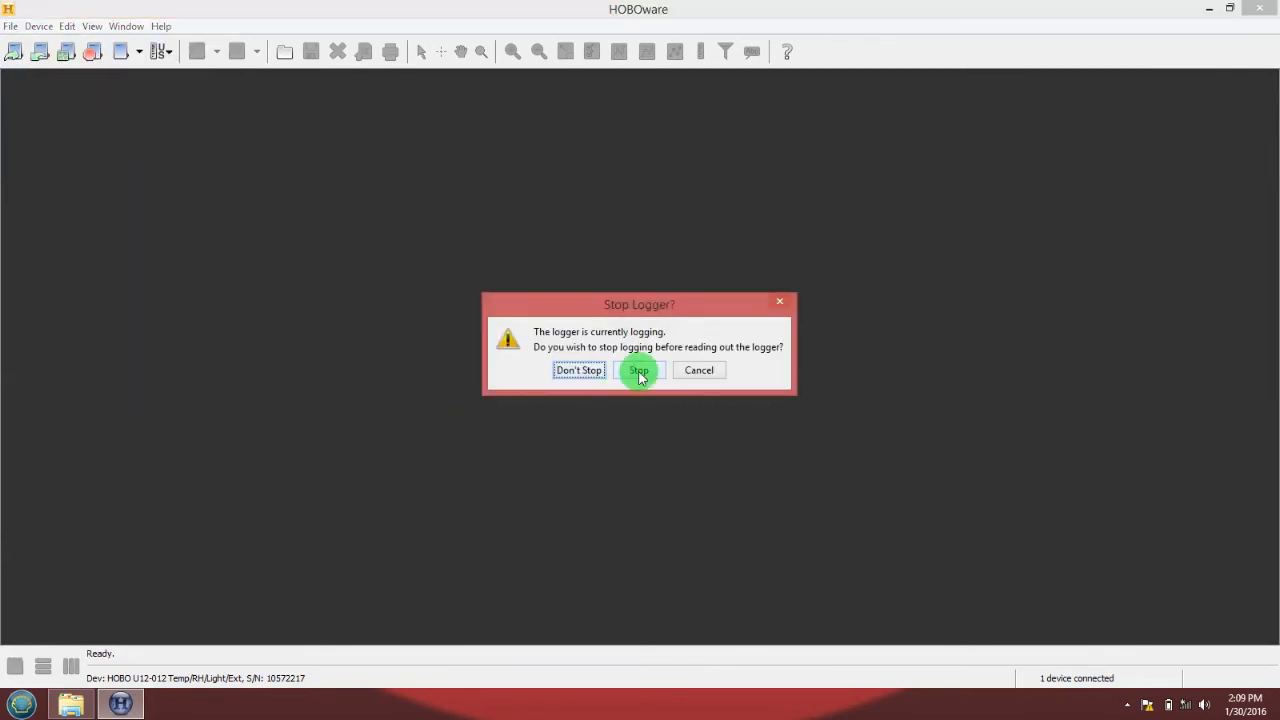
left_click(638, 370)
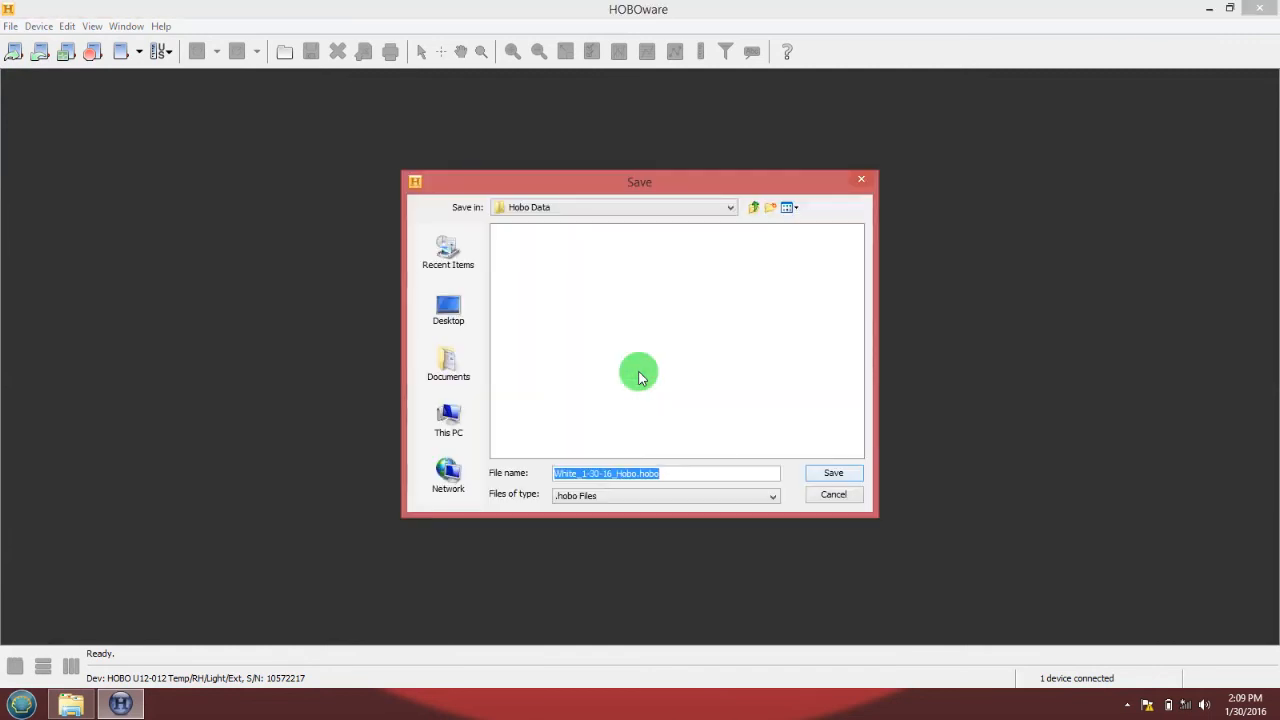
mouse_move(630, 448)
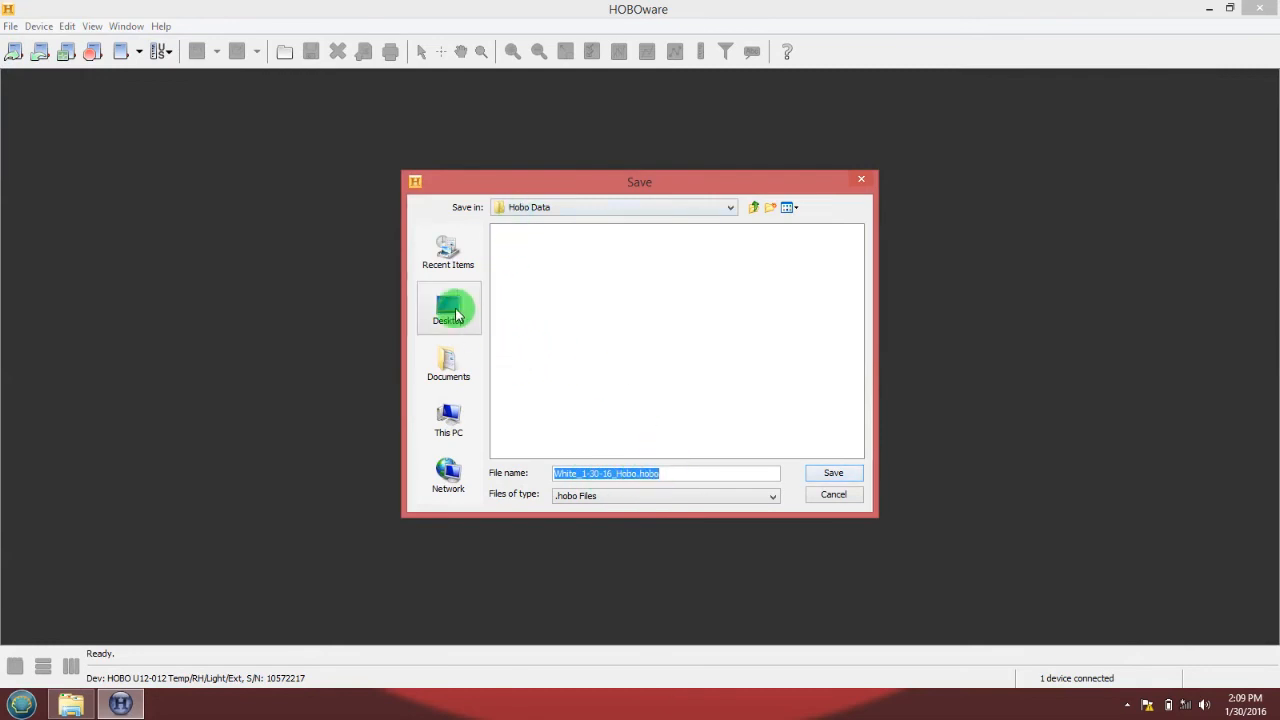
Save the readout as White_1-30-16_Hobo.hobo in Desktop > White 1-30-16 > Hobo Data.
left_click(448, 308)
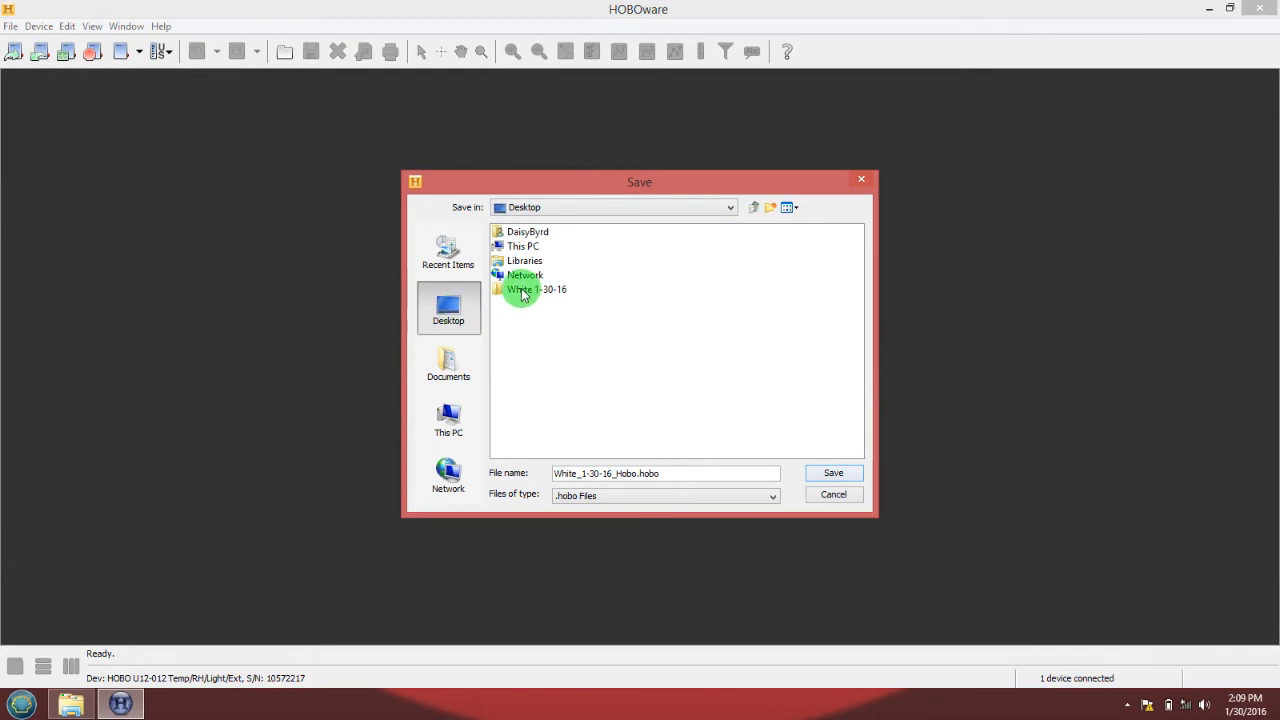
double_click(536, 288)
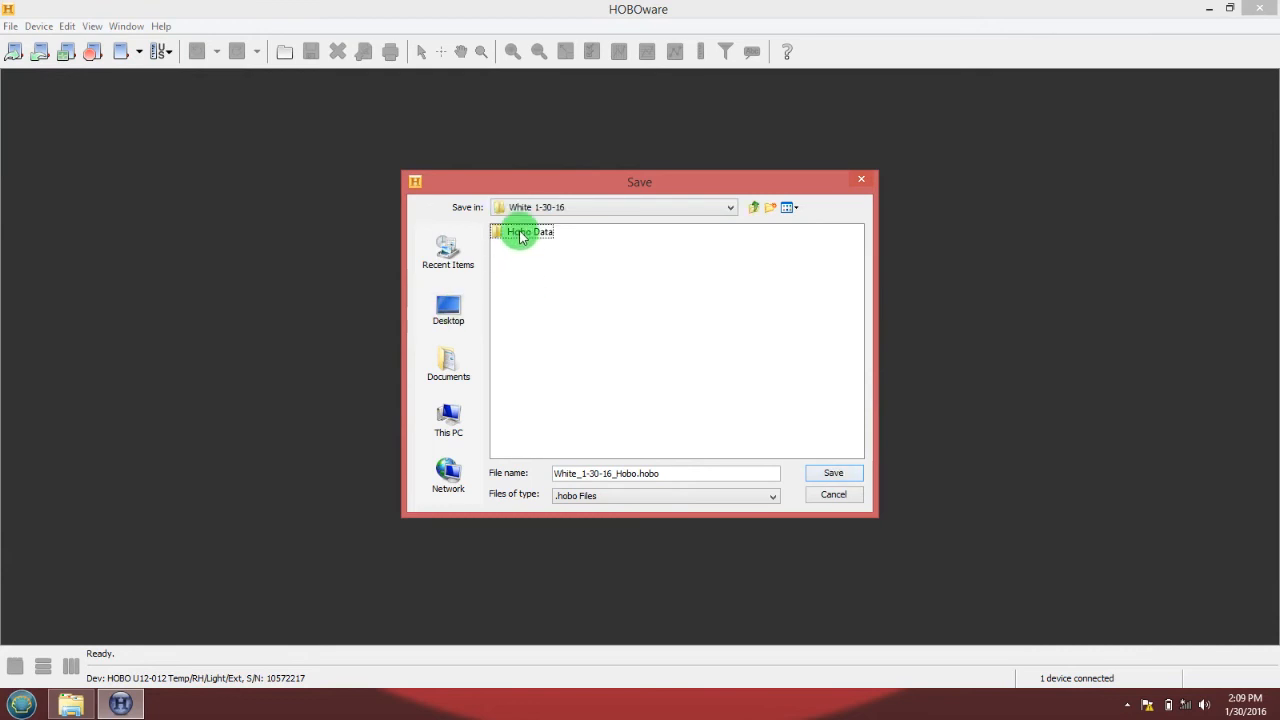
double_click(530, 232)
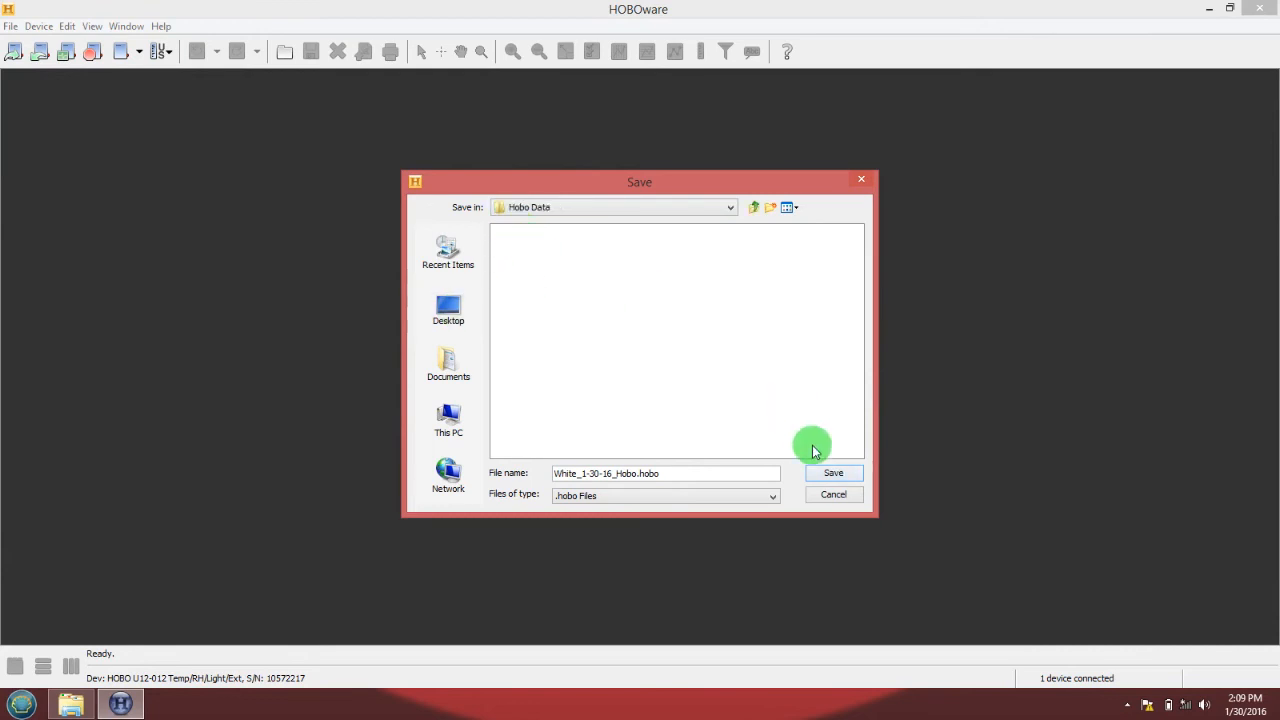
mouse_move(832, 472)
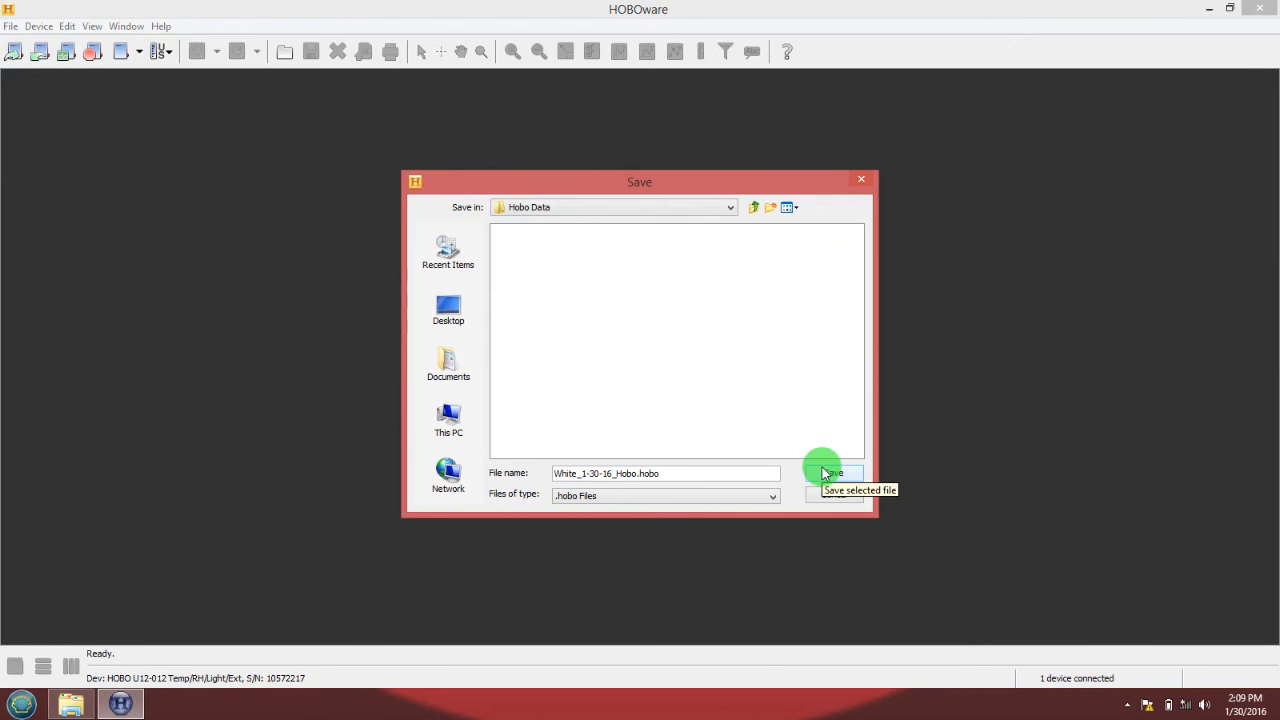
left_click(832, 472)
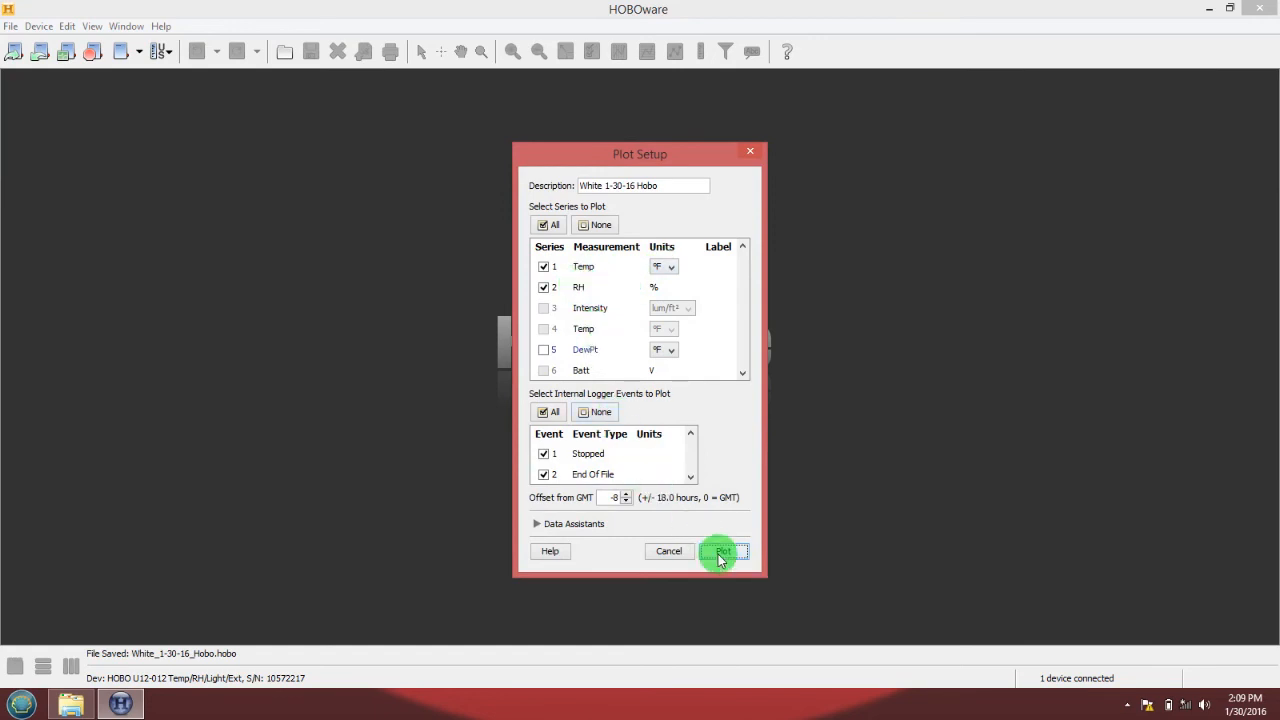
Accept the default Temp, RH, Stopped and End Of File series to draw the graph.
left_click(724, 552)
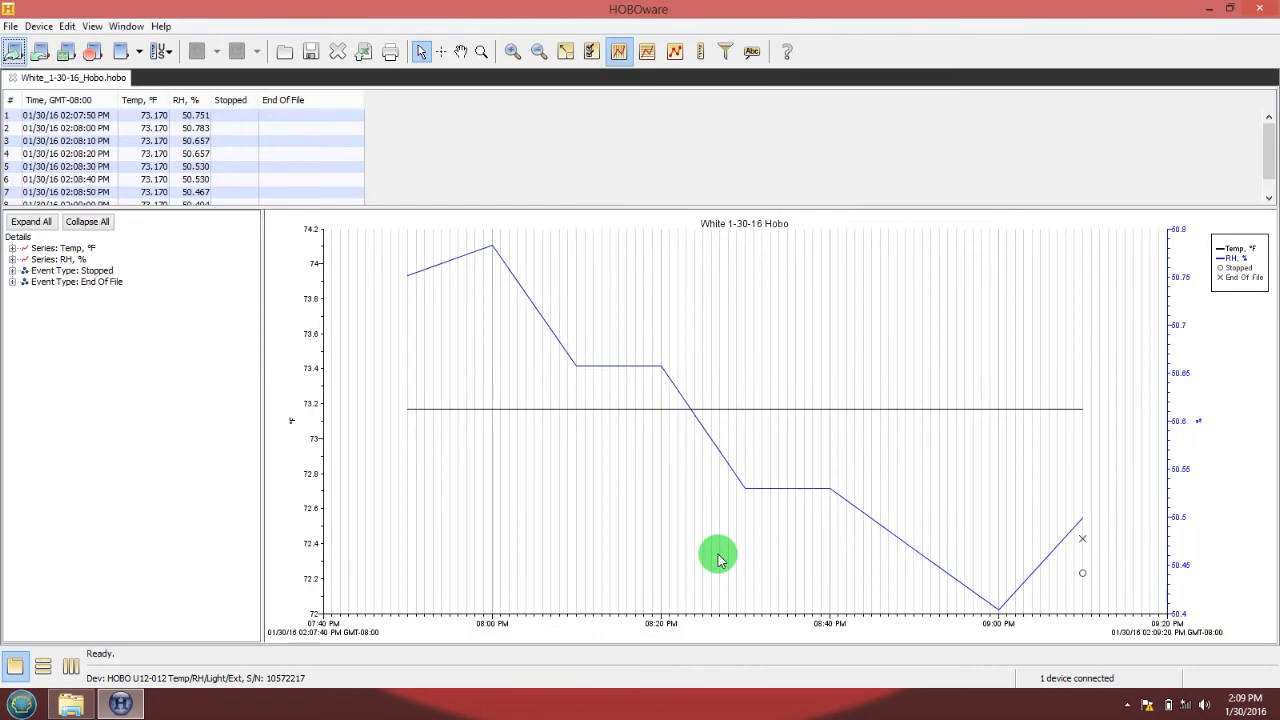
mouse_move(724, 490)
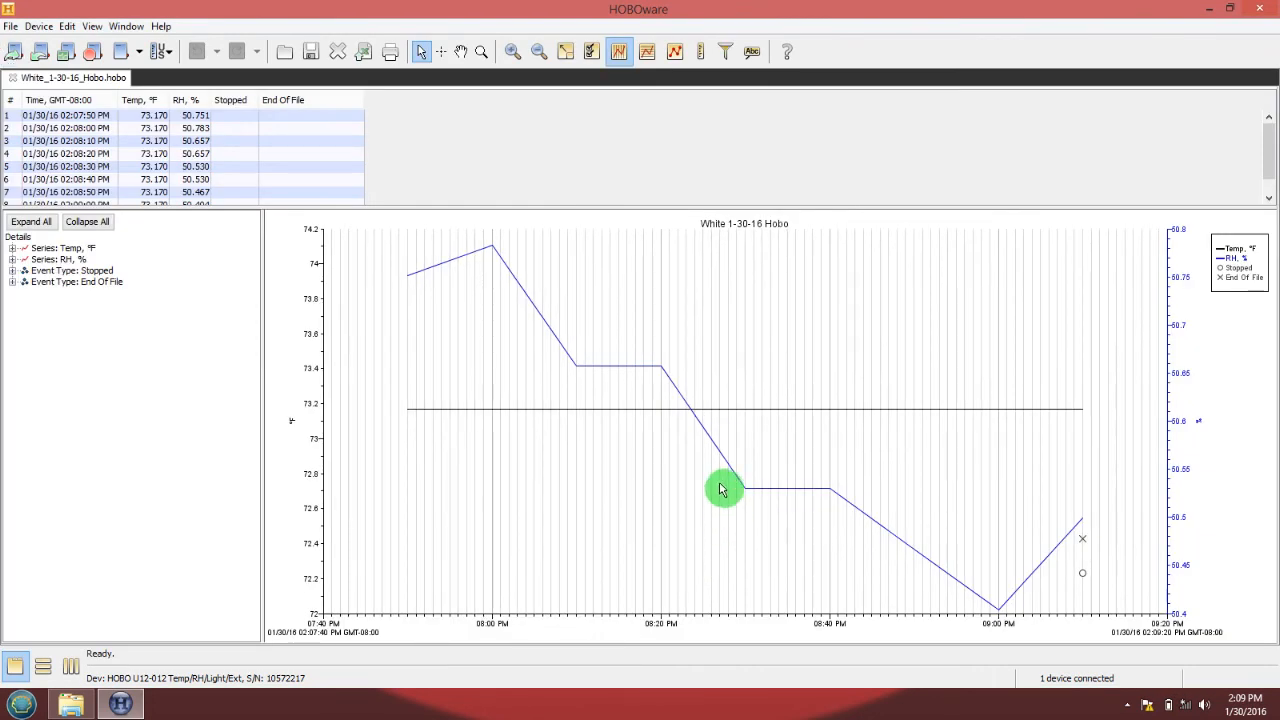
mouse_move(480, 392)
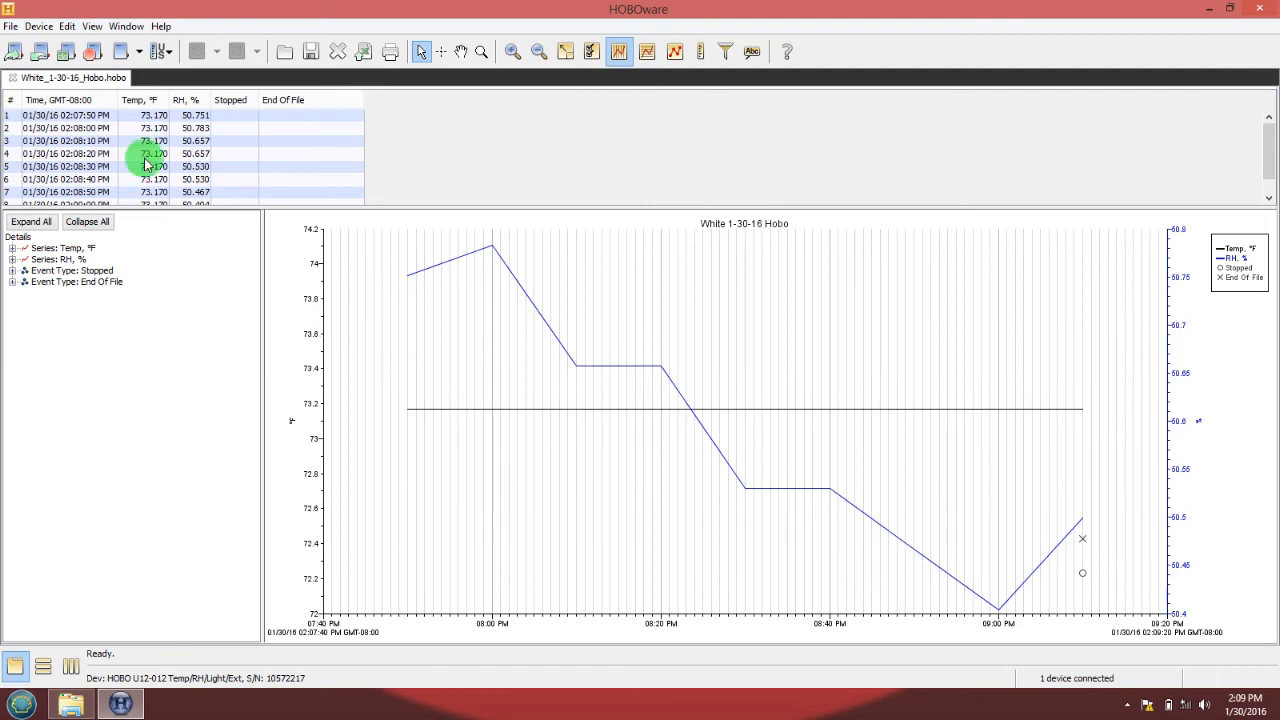
mouse_move(472, 336)
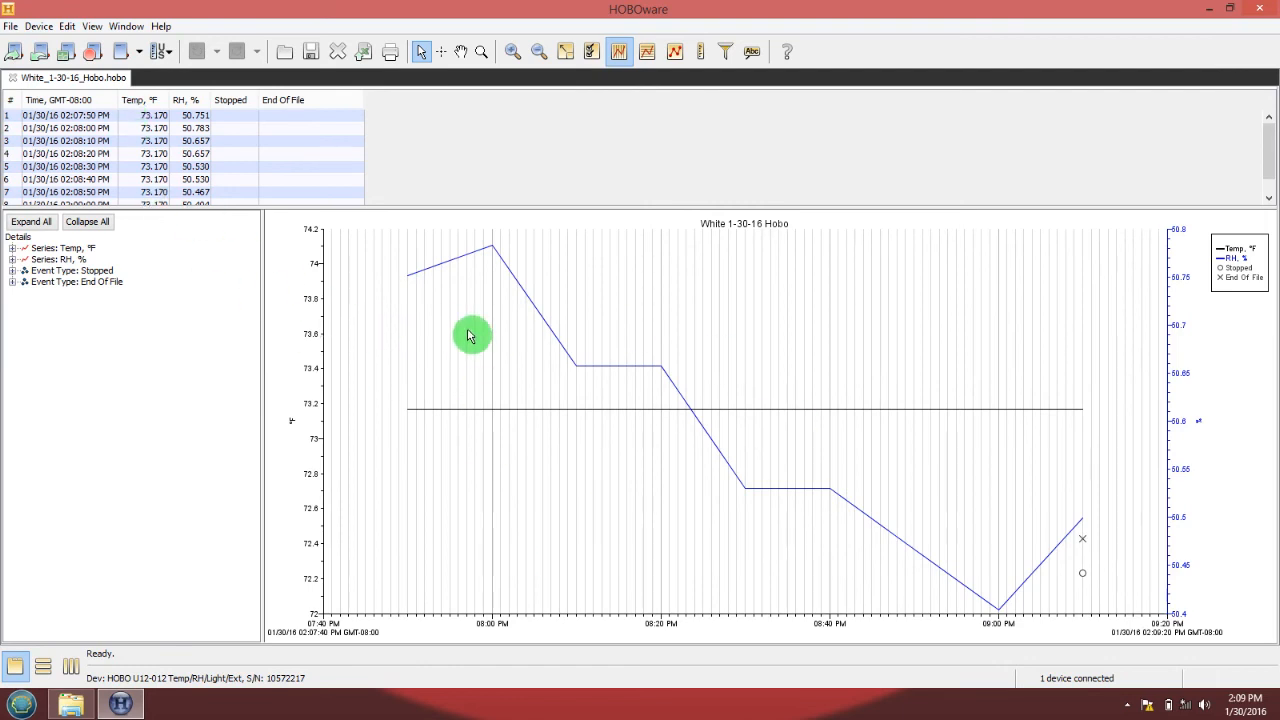
mouse_move(1158, 72)
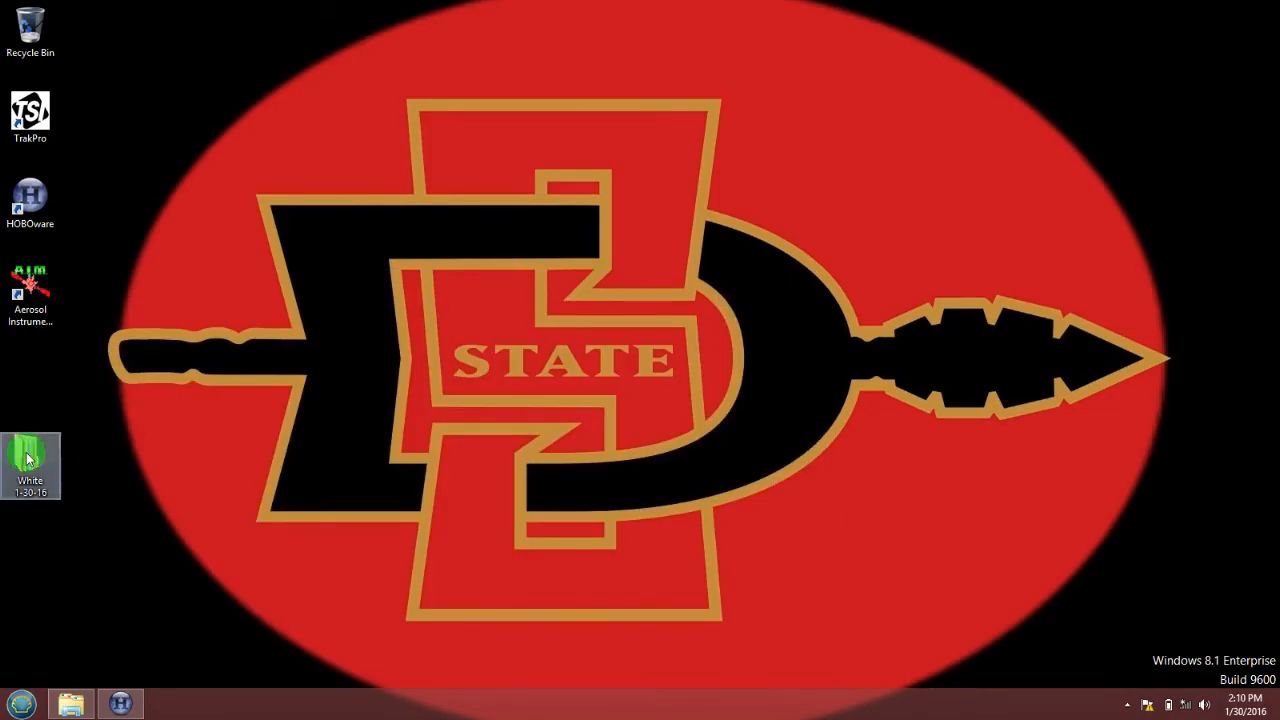
Browse into Hobo Data to confirm White_1-30-16_Hobo.hobo is there, then close the window.
double_click(30, 458)
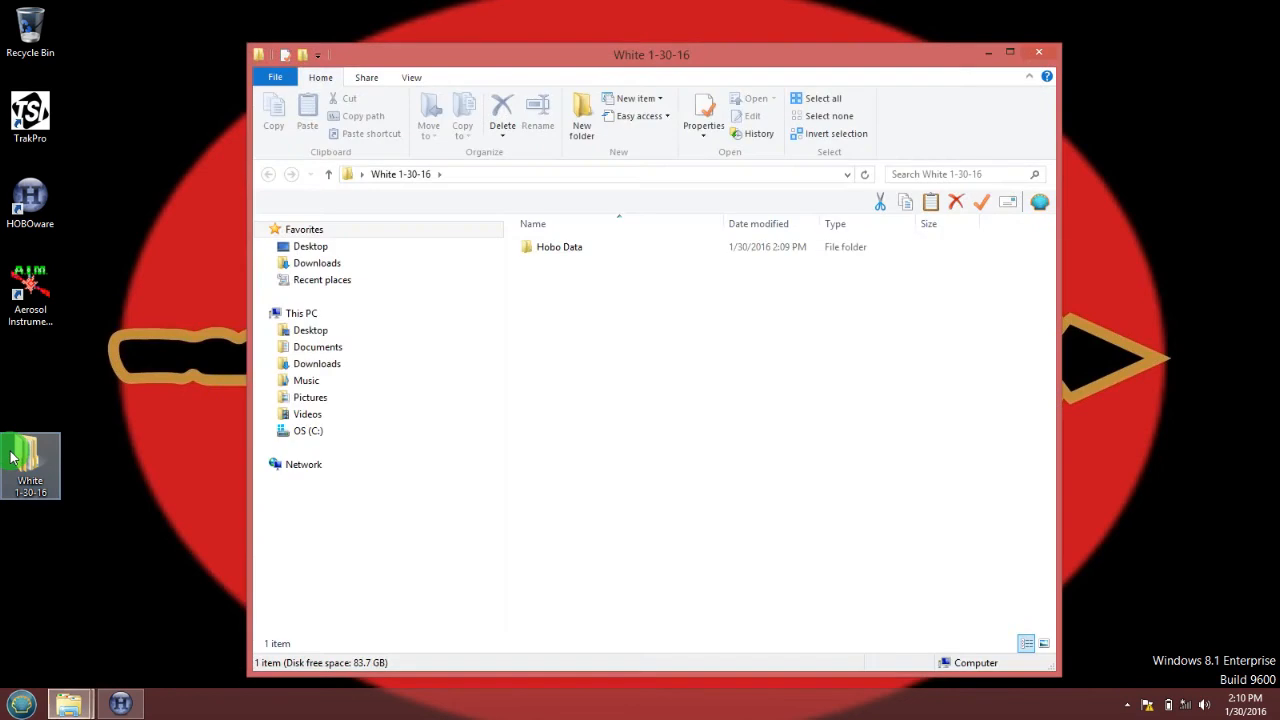
left_click(560, 248)
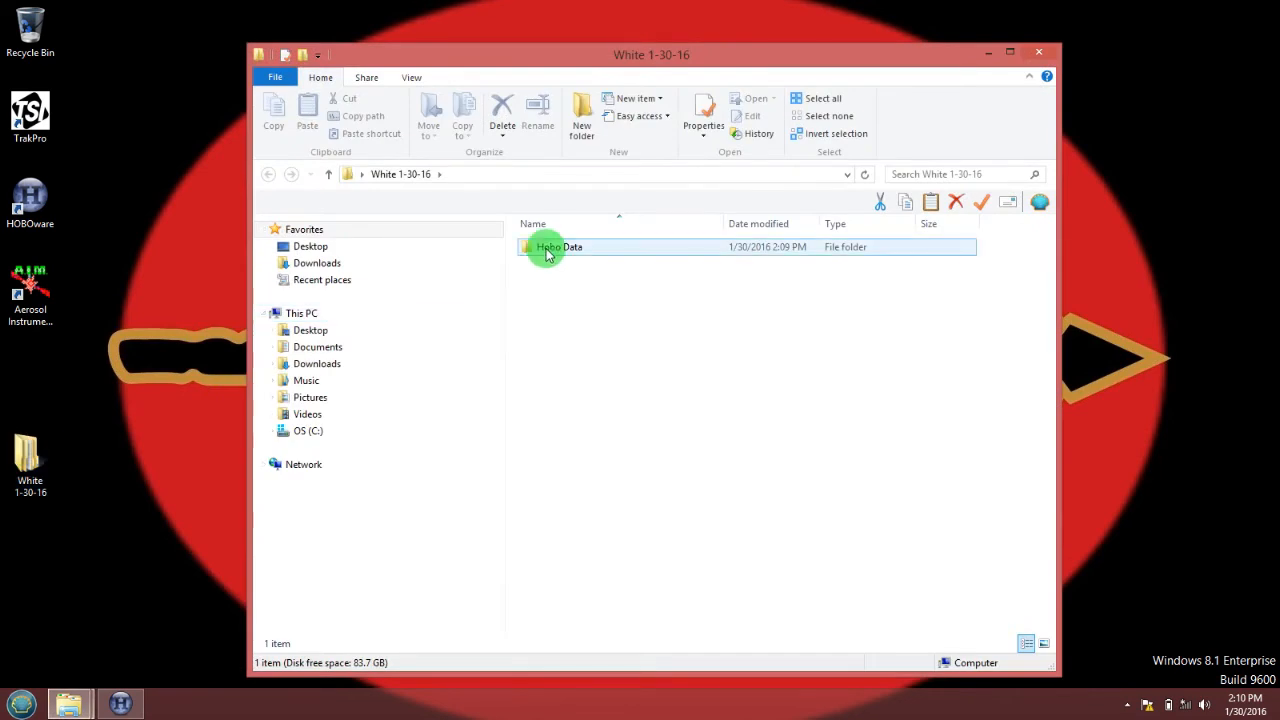
double_click(560, 248)
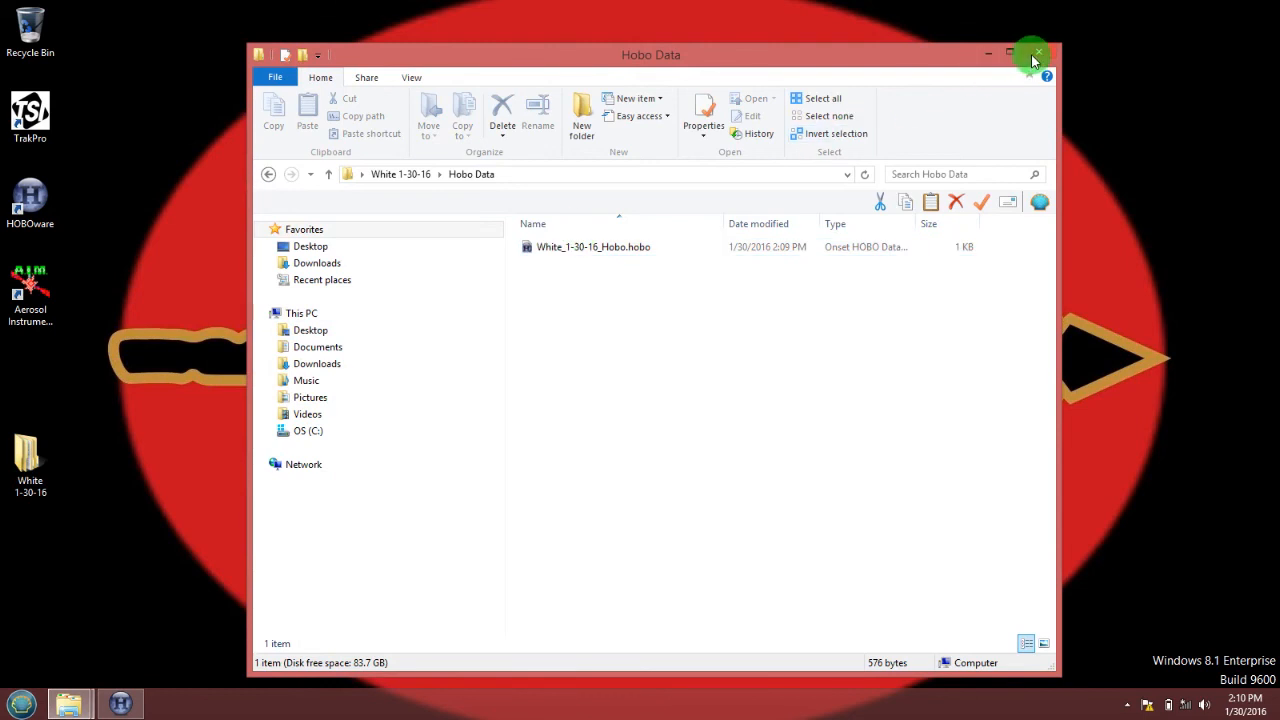
left_click(1036, 54)
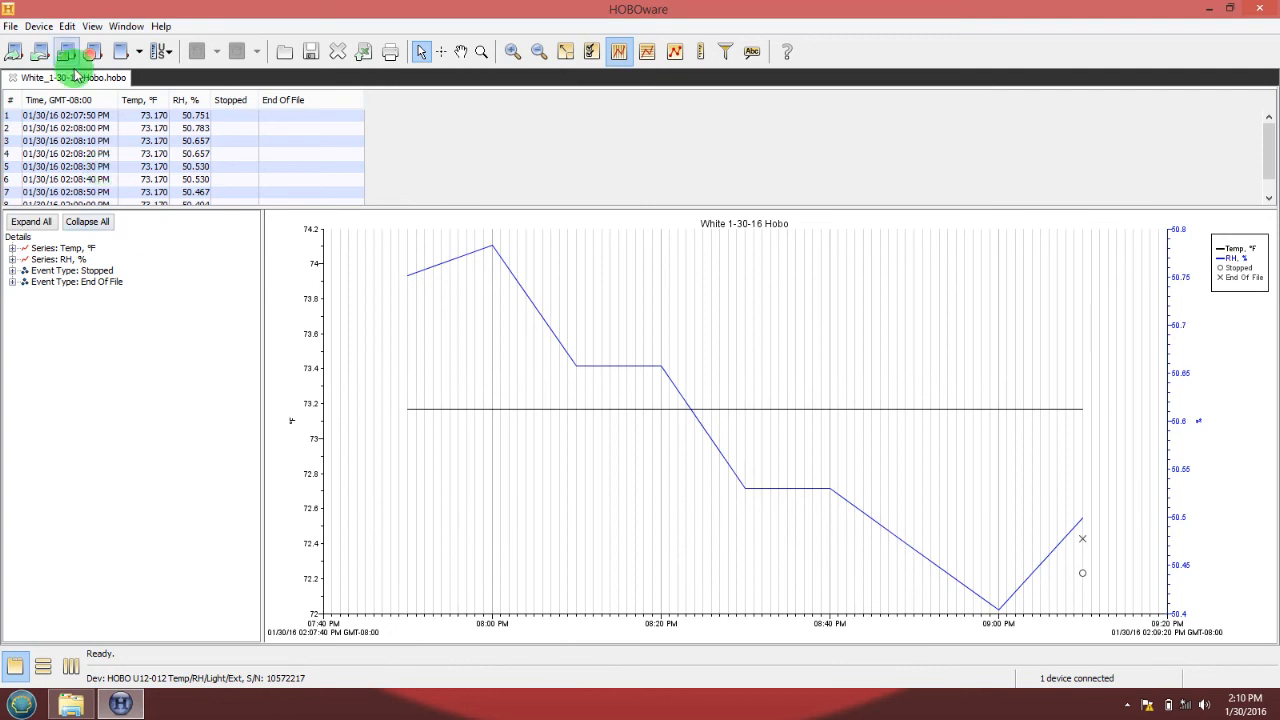
Choose File > Export Table Data with Temp, RH, Stopped and End Of File checked.
left_click(38, 26)
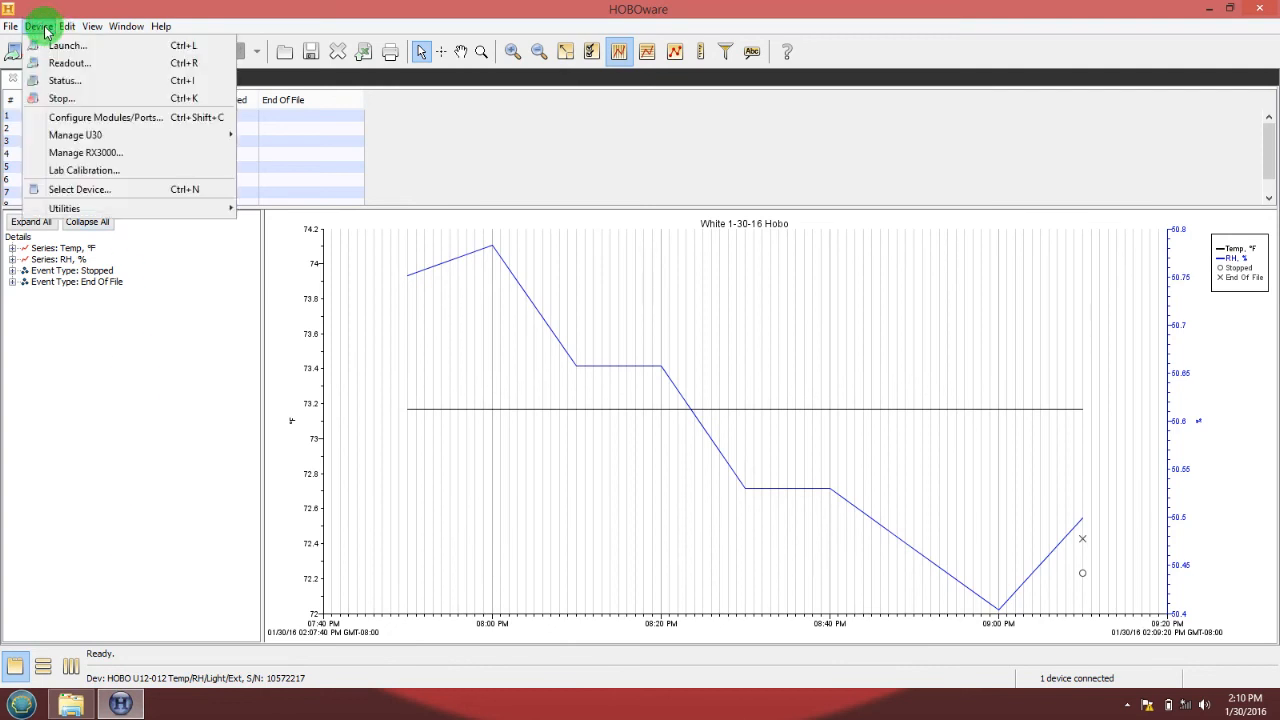
left_click(10, 26)
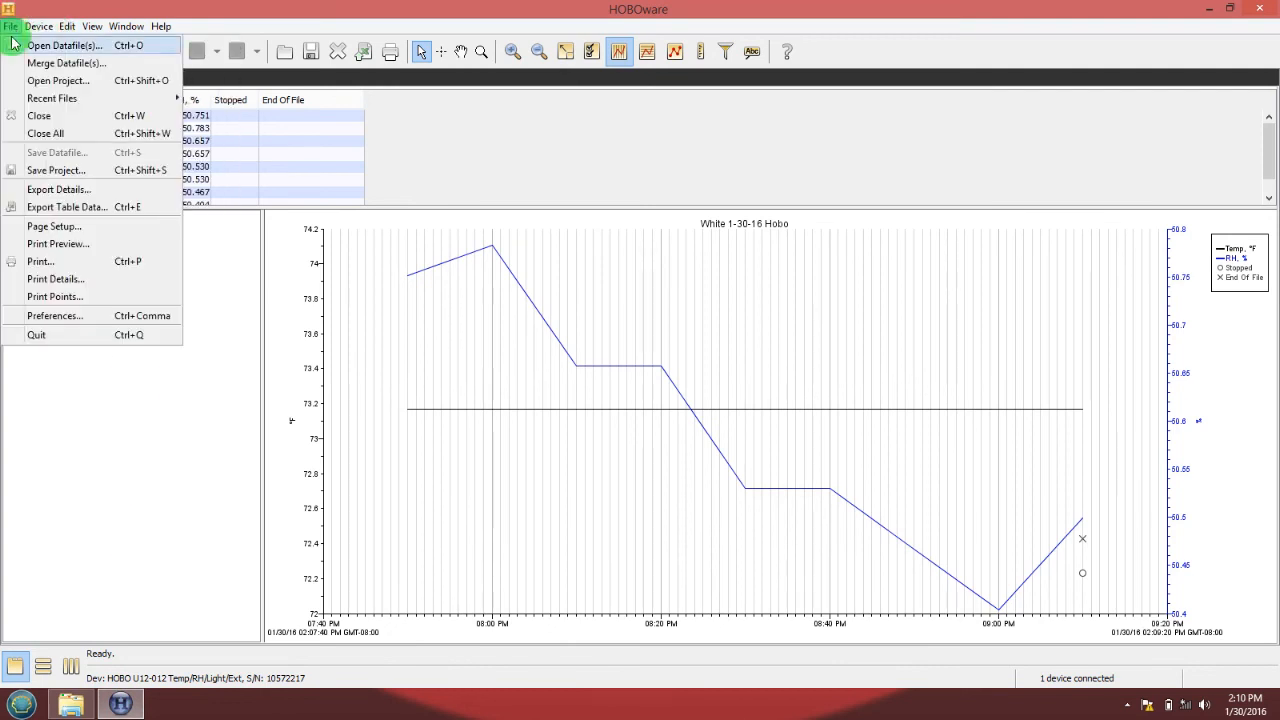
mouse_move(60, 206)
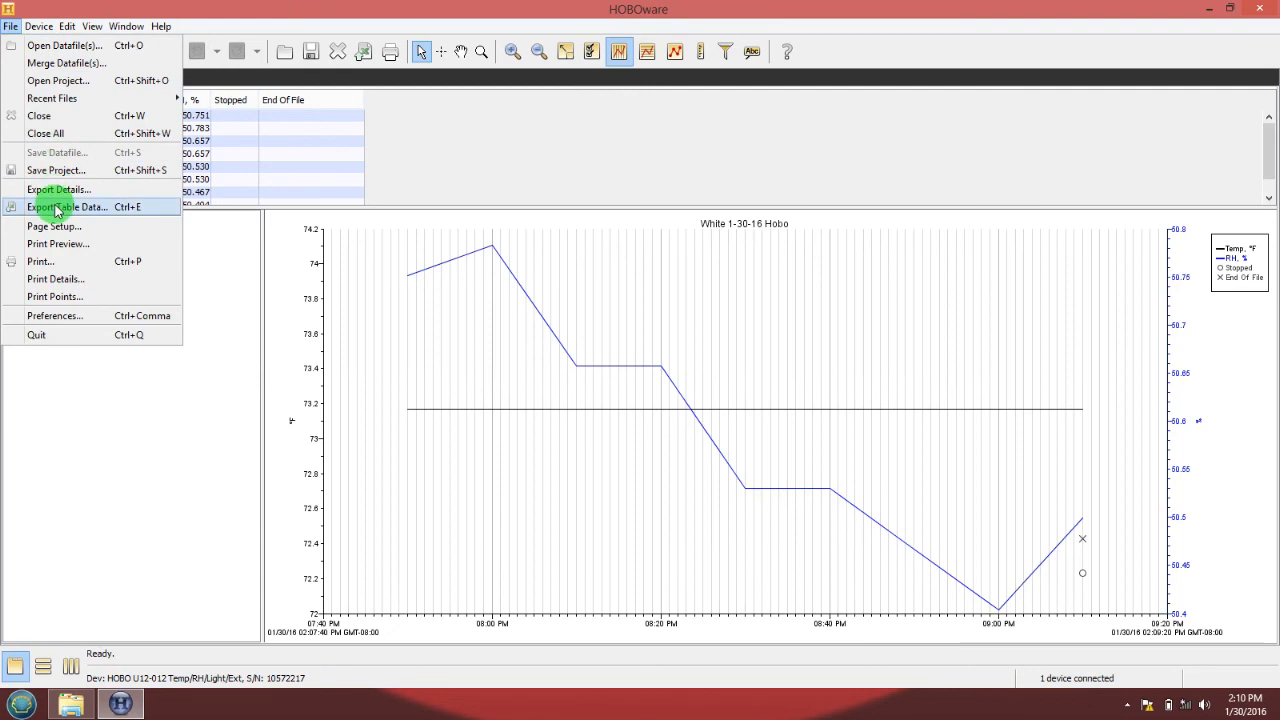
left_click(68, 206)
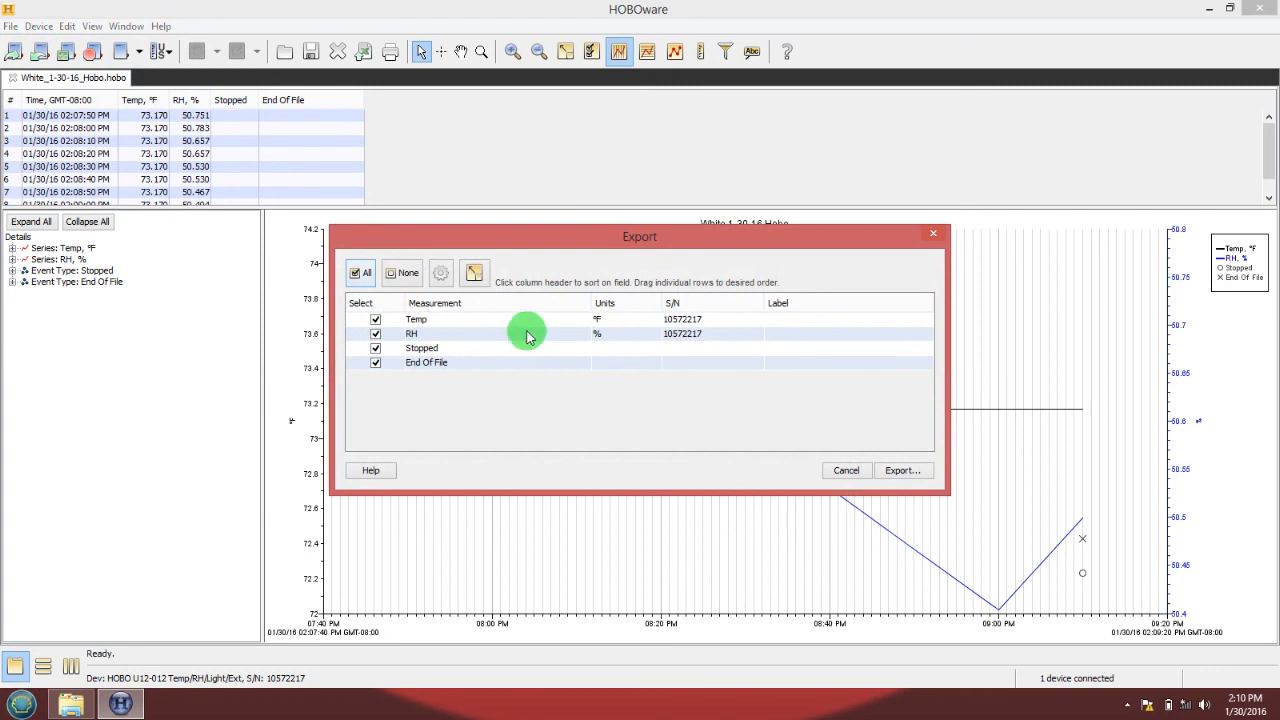
mouse_move(872, 444)
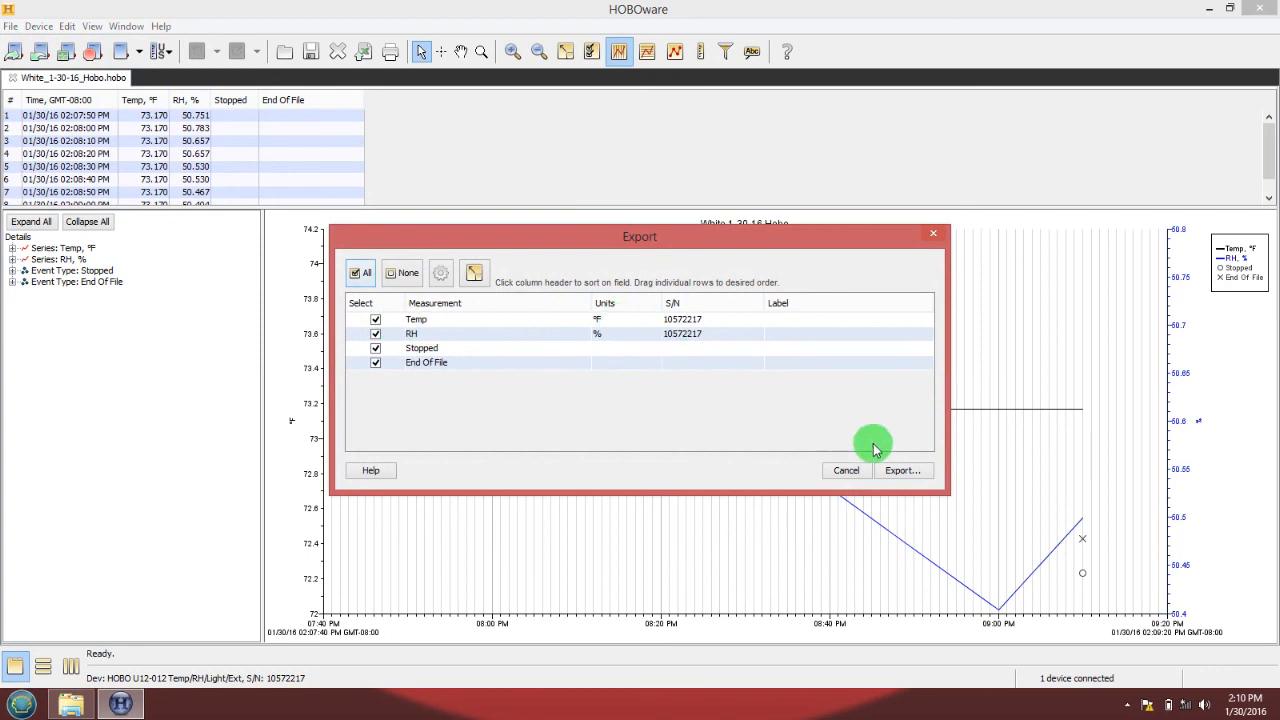
Export all four measurements as White_1-30-16_Hobo.csv into Desktop > White 1-30-16 > Hobo Data.
left_click(900, 470)
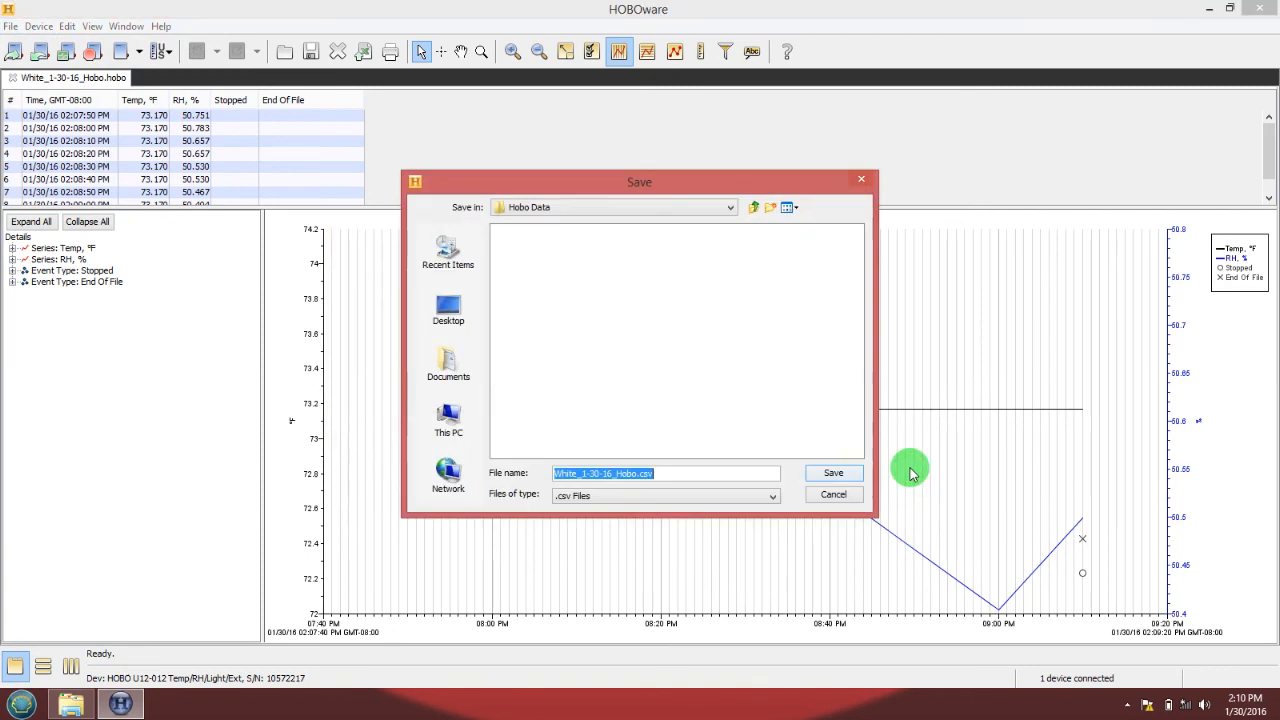
mouse_move(572, 364)
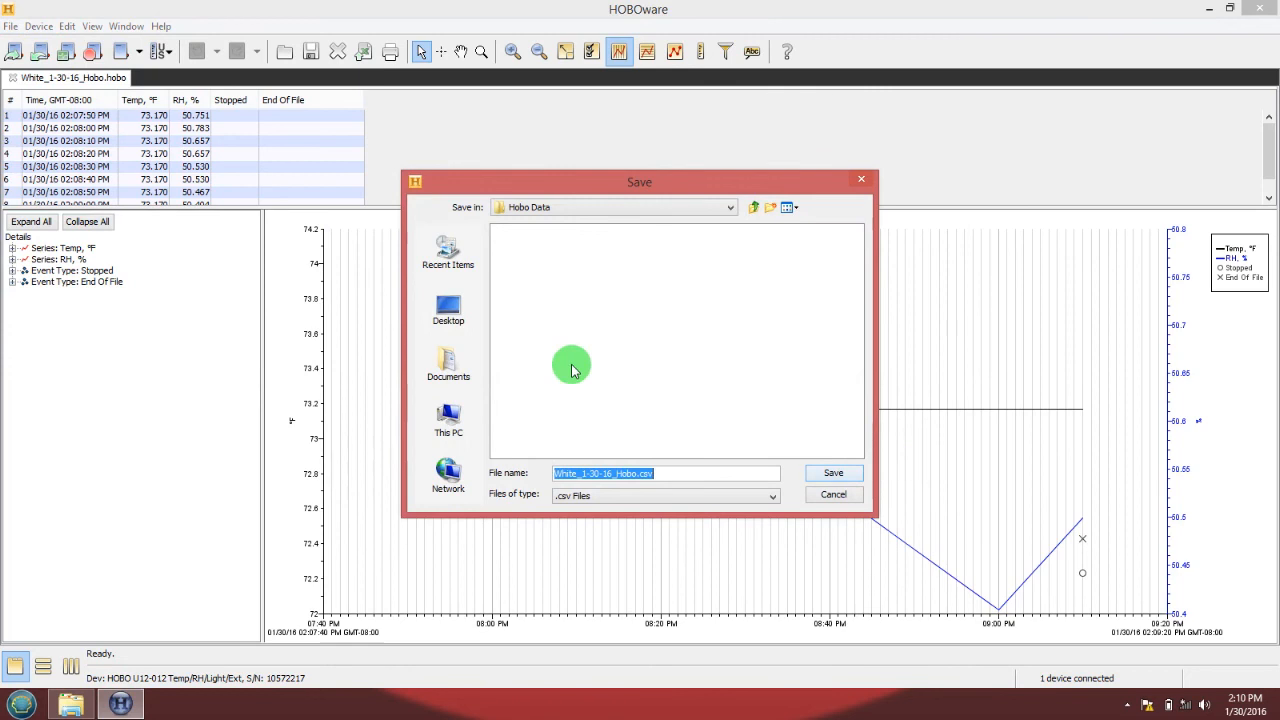
left_click(448, 310)
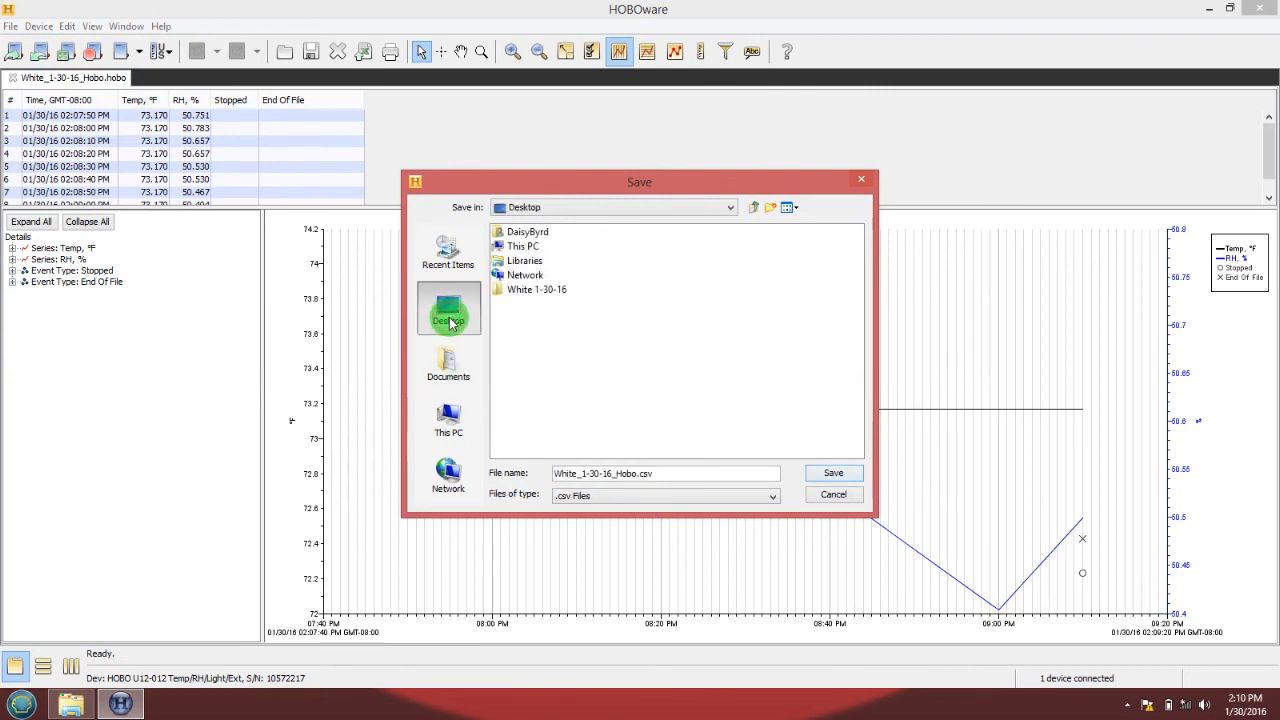
mouse_move(520, 296)
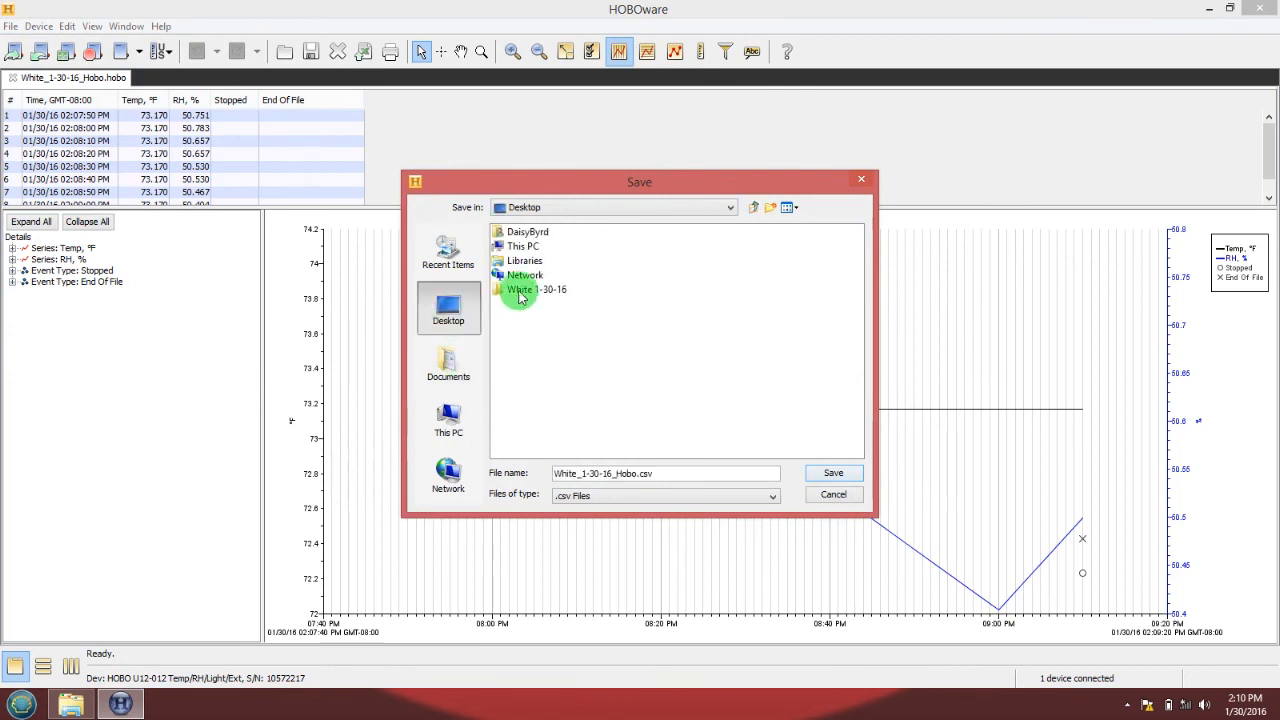
double_click(536, 288)
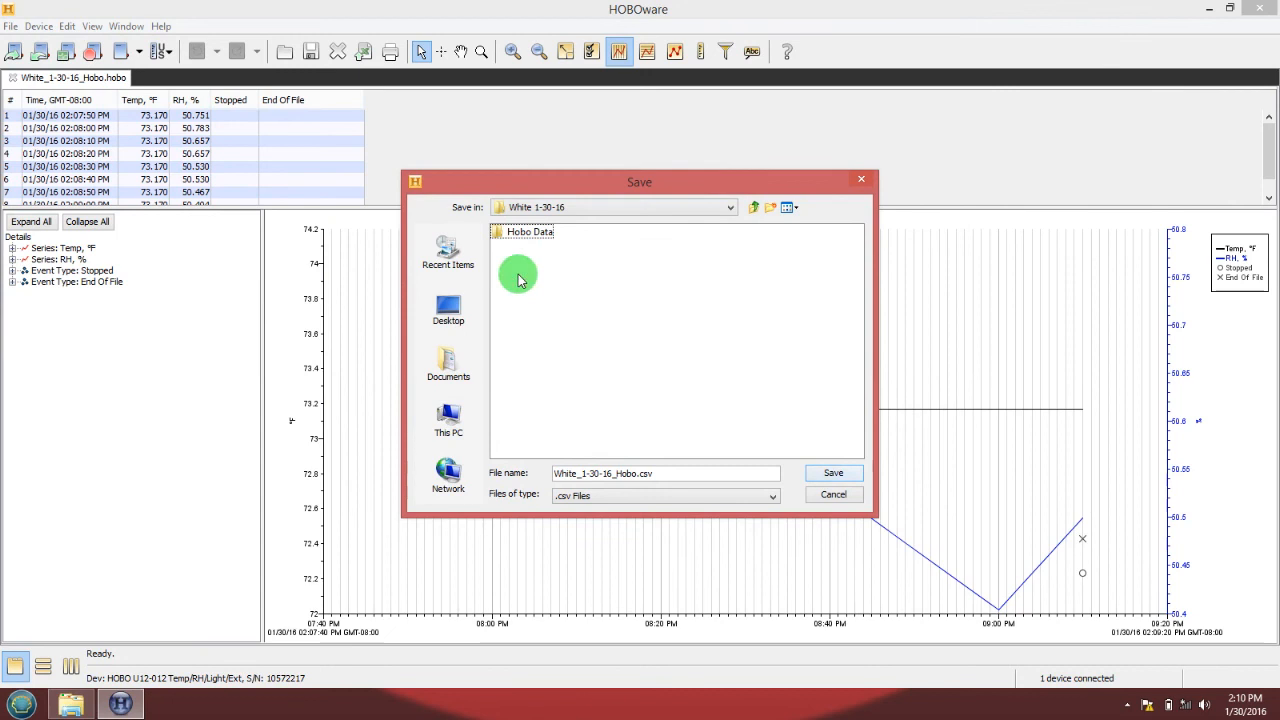
double_click(522, 232)
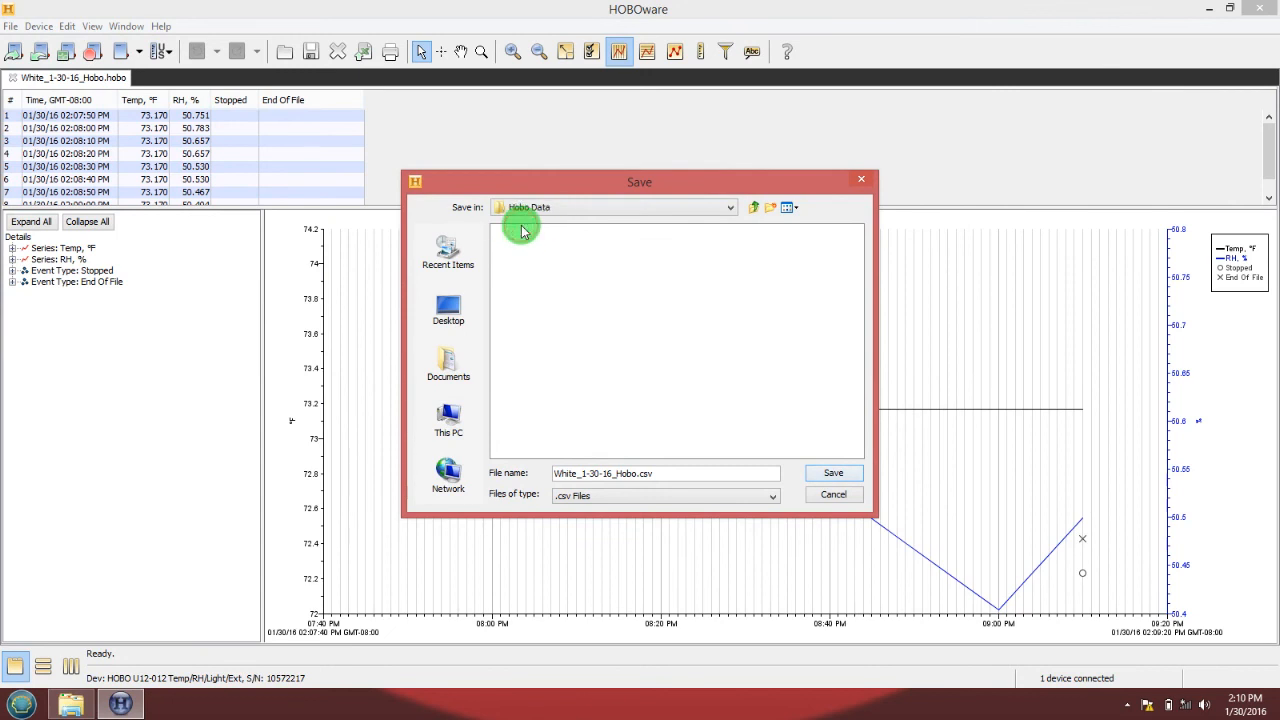
mouse_move(822, 444)
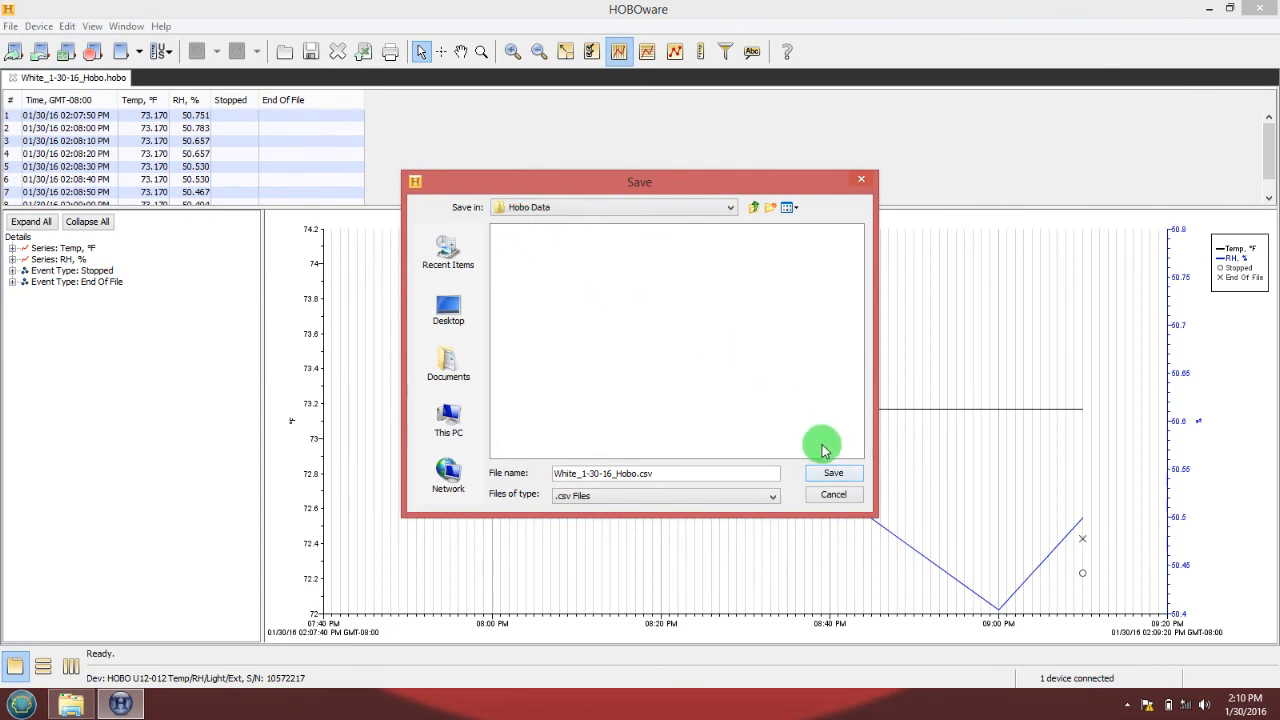
mouse_move(832, 472)
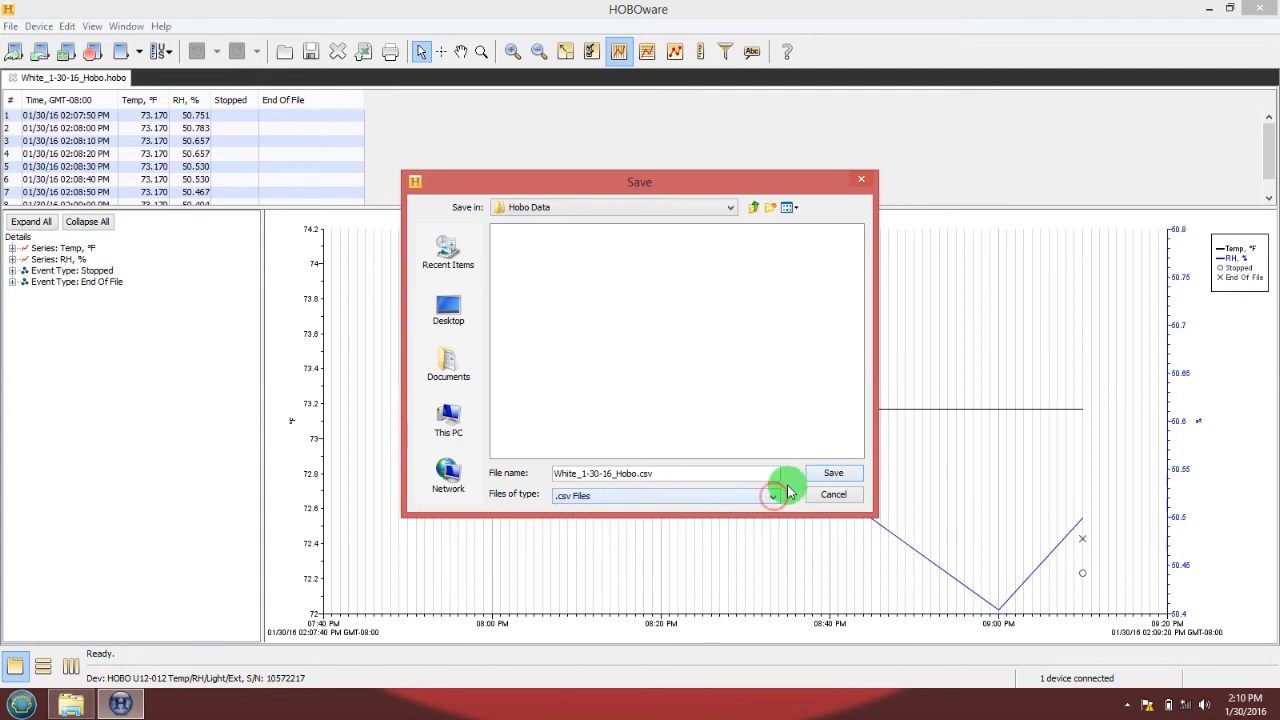
left_click(832, 494)
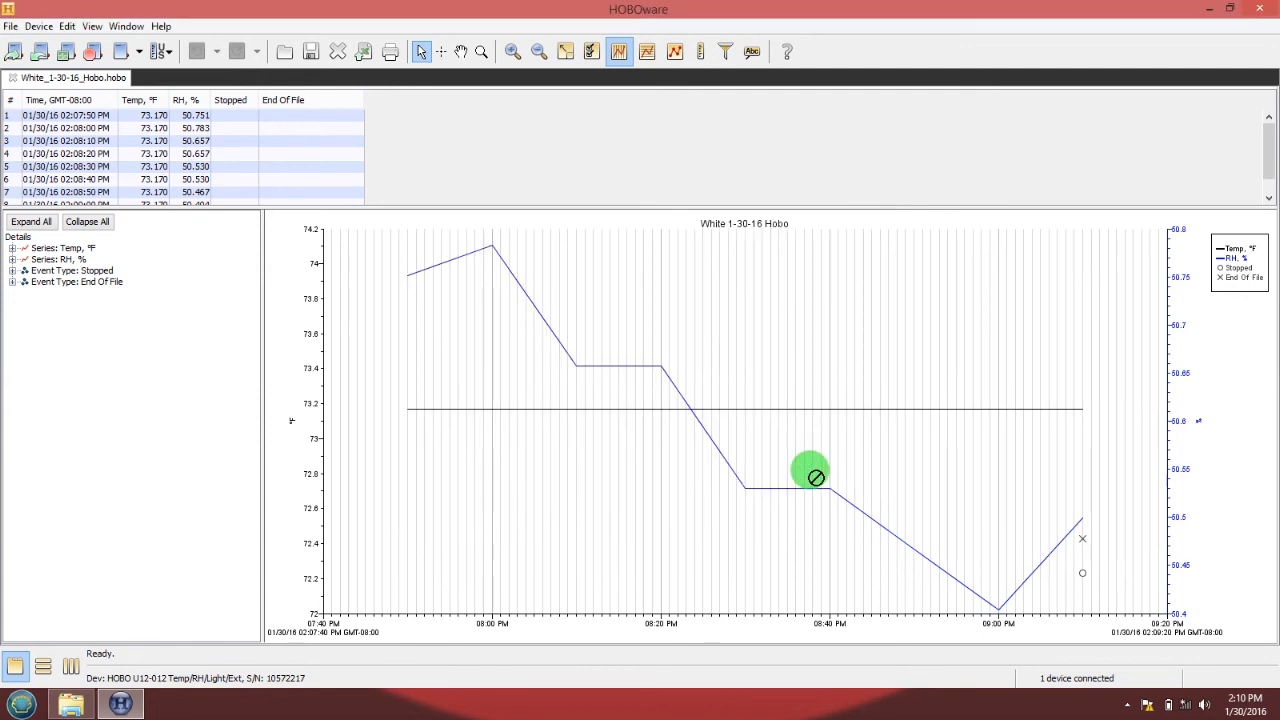
mouse_move(1010, 112)
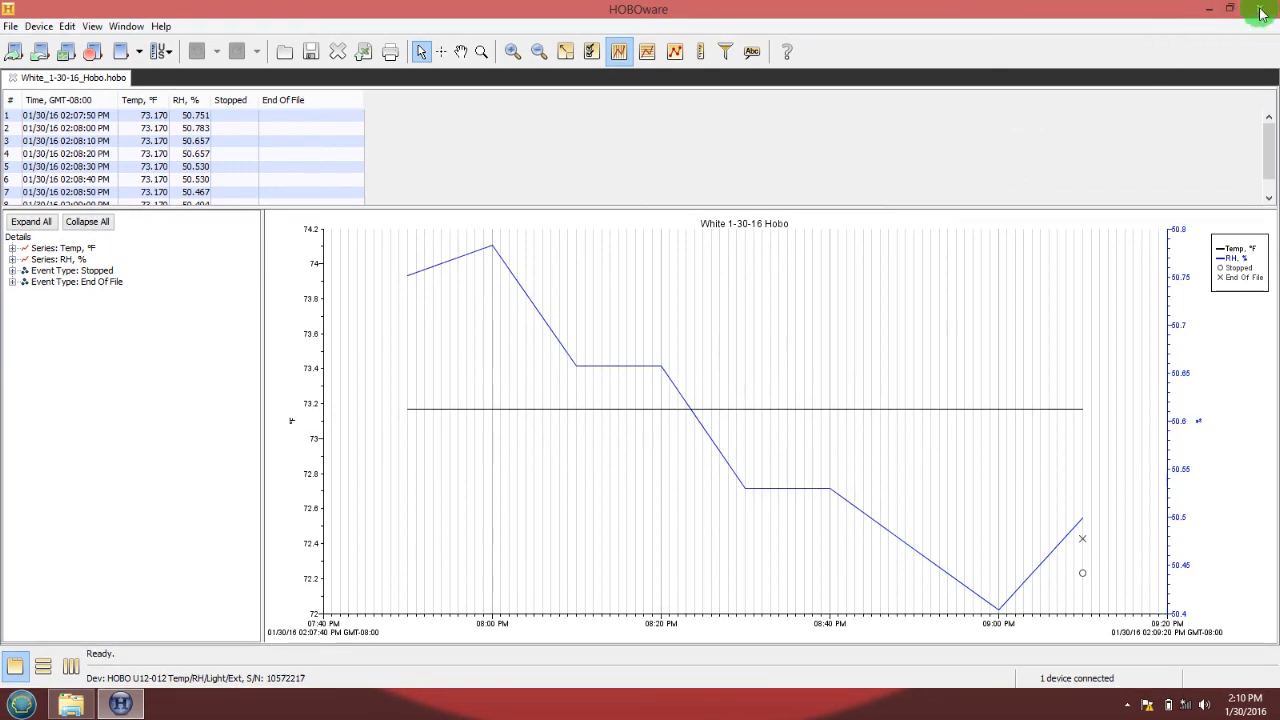
Close HOBOware and browse into Hobo Data to select the exported CSV beside the .hobo file.
left_click(1232, 8)
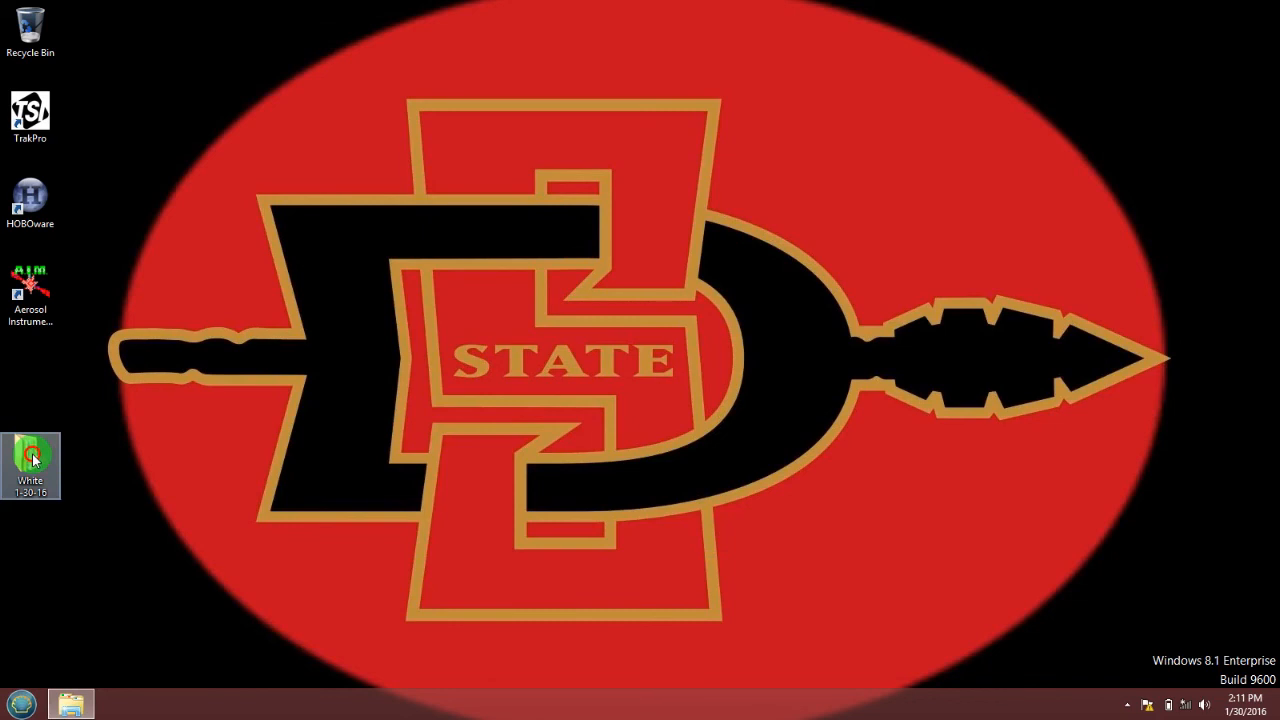
double_click(32, 460)
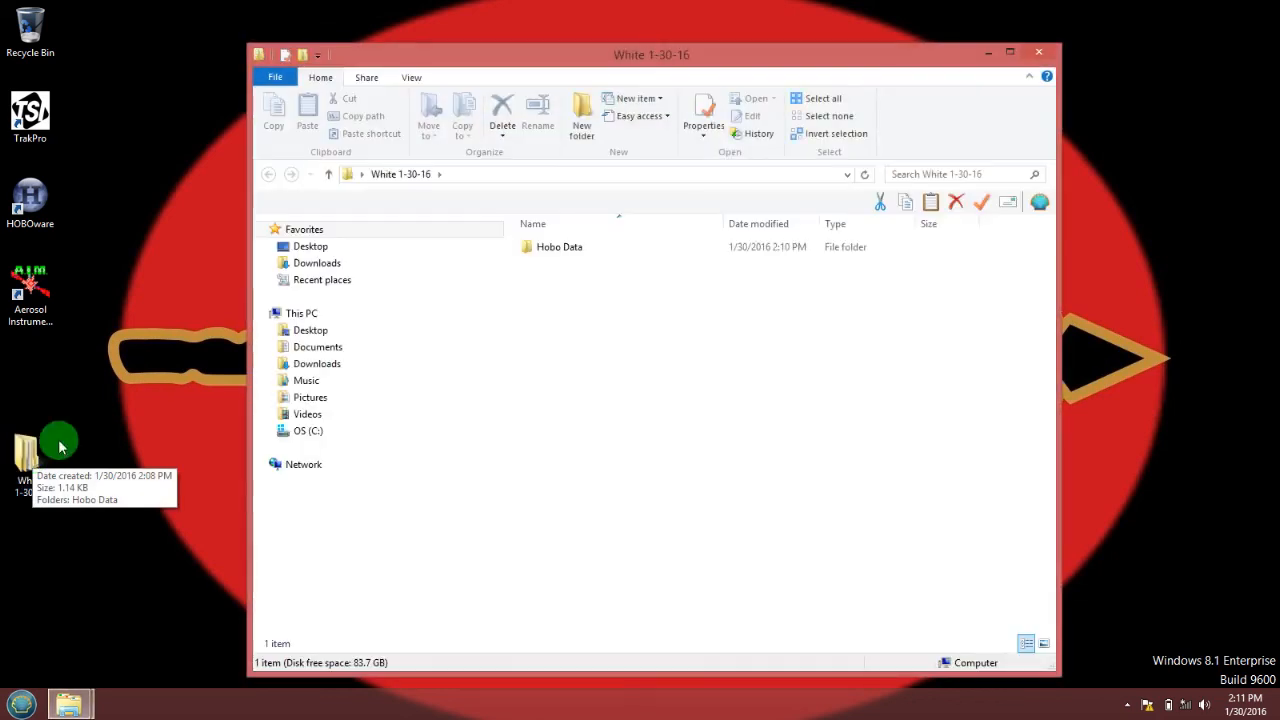
left_click(560, 248)
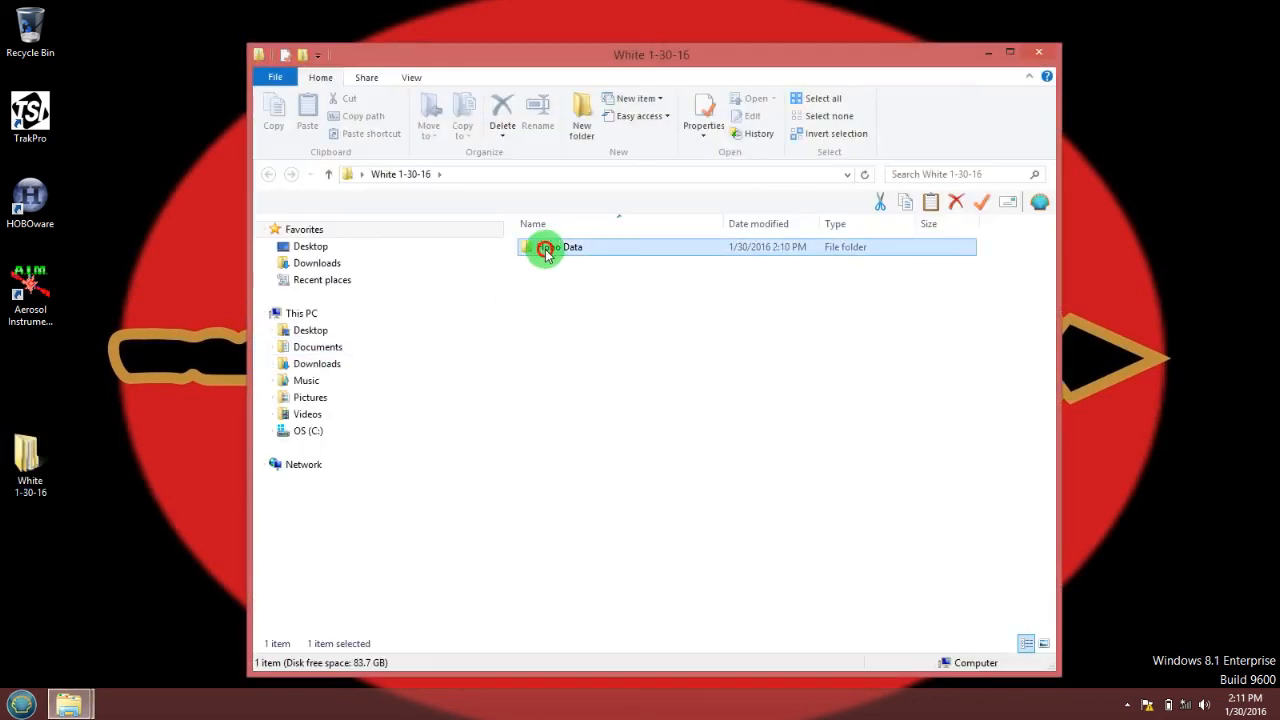
double_click(548, 248)
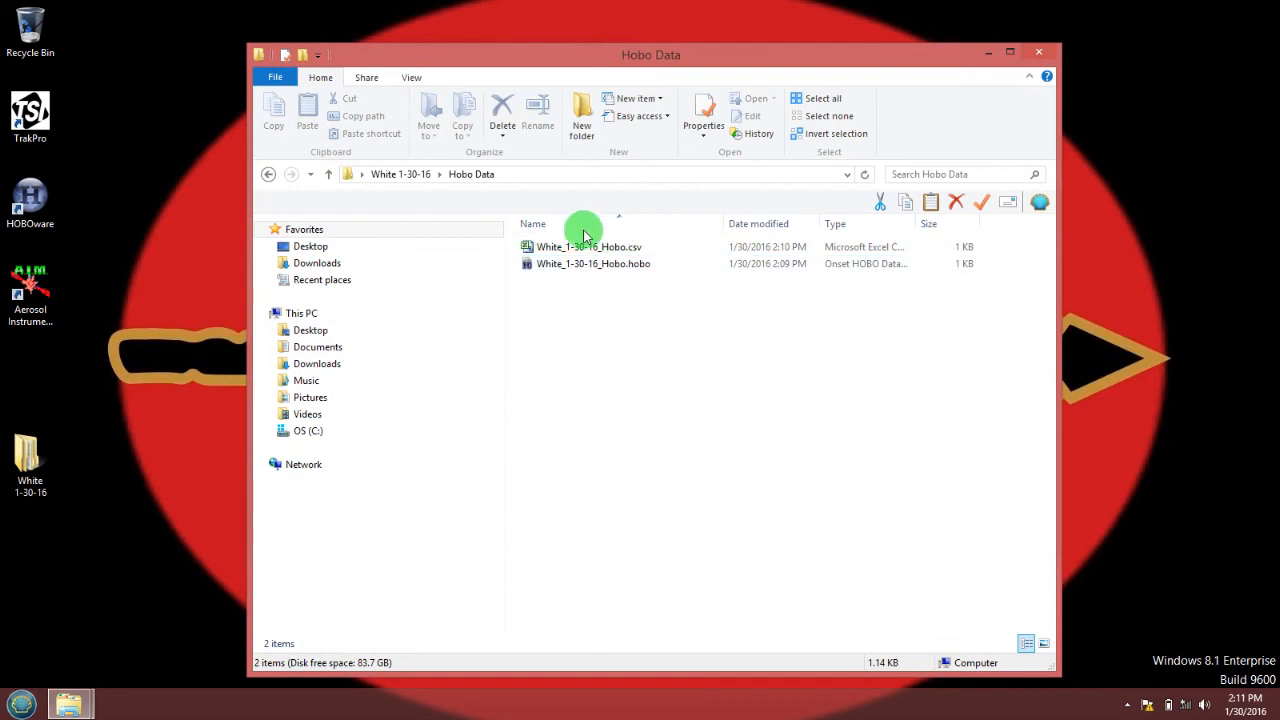
left_click(588, 246)
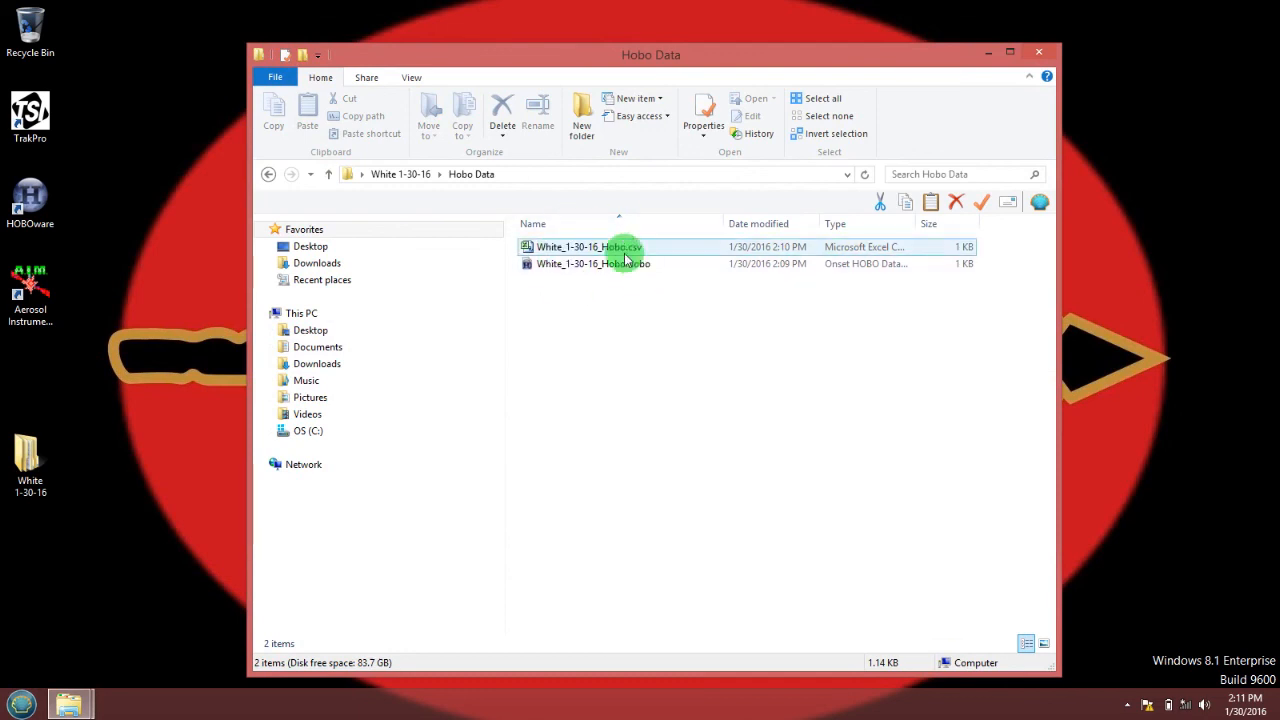
left_click(588, 246)
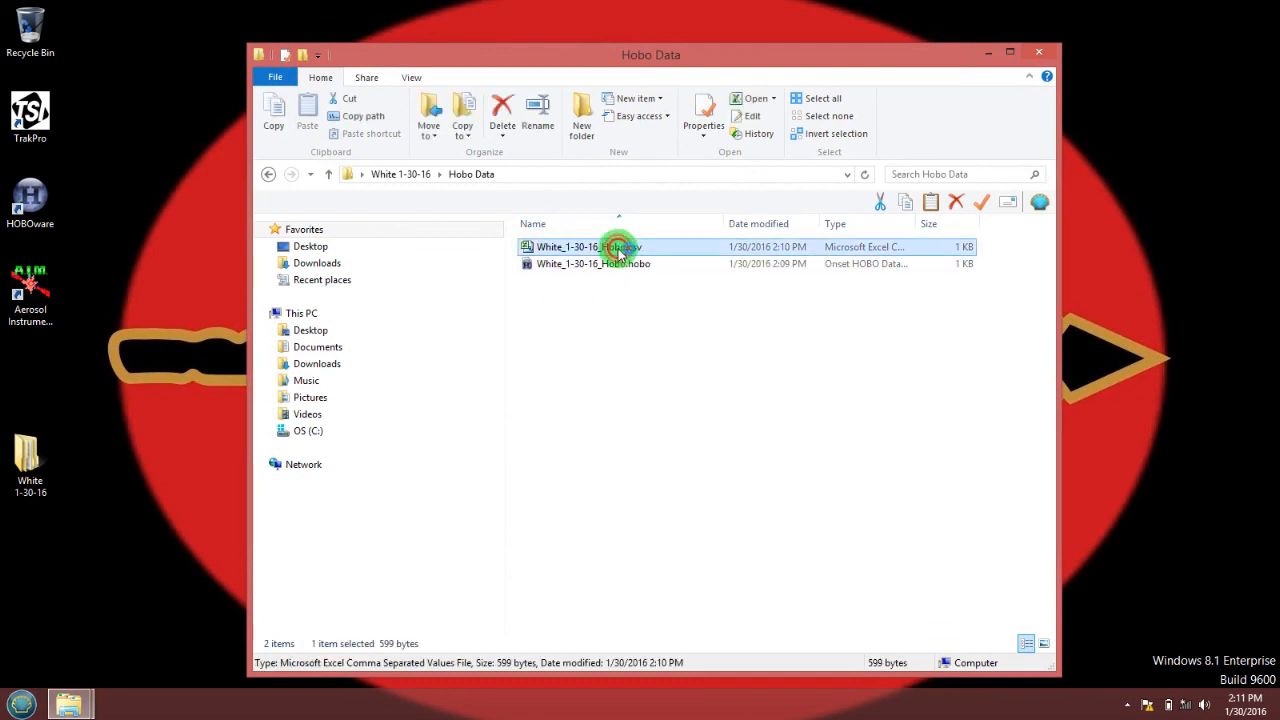
Review White_1-30-16_Hobo.csv readings in Excel and close the workbook without saving.
double_click(588, 246)
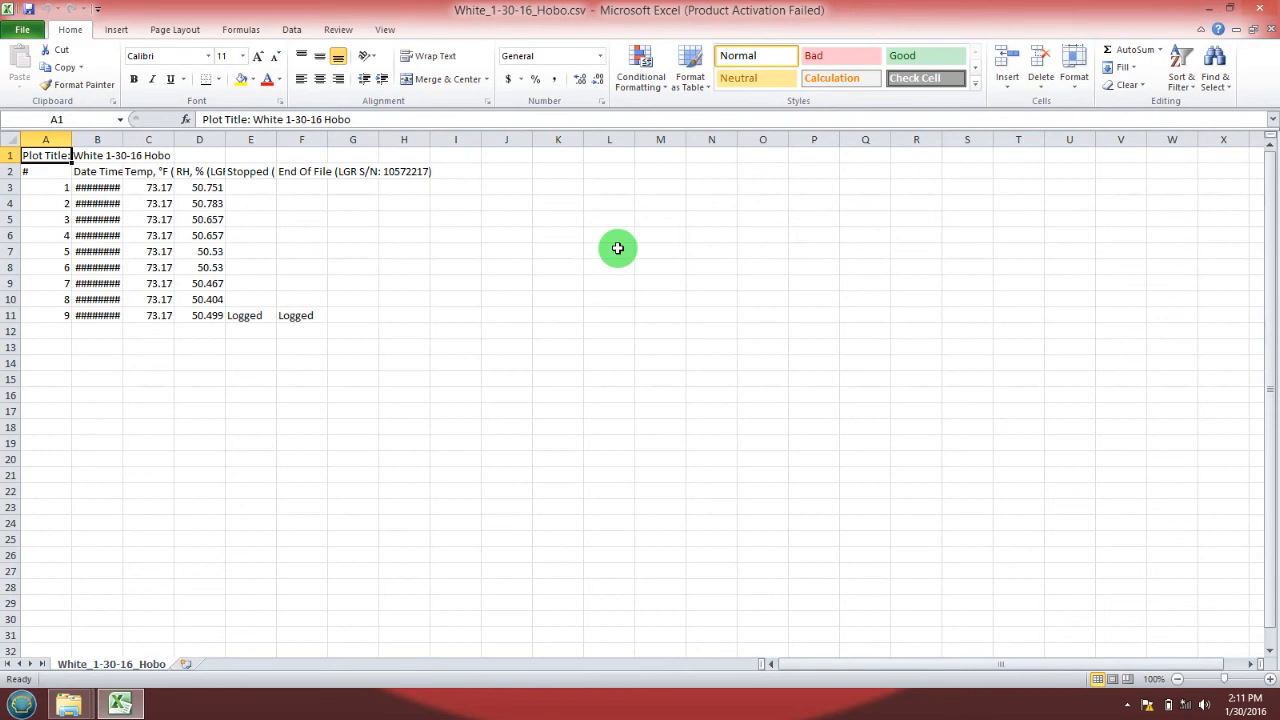
mouse_move(180, 168)
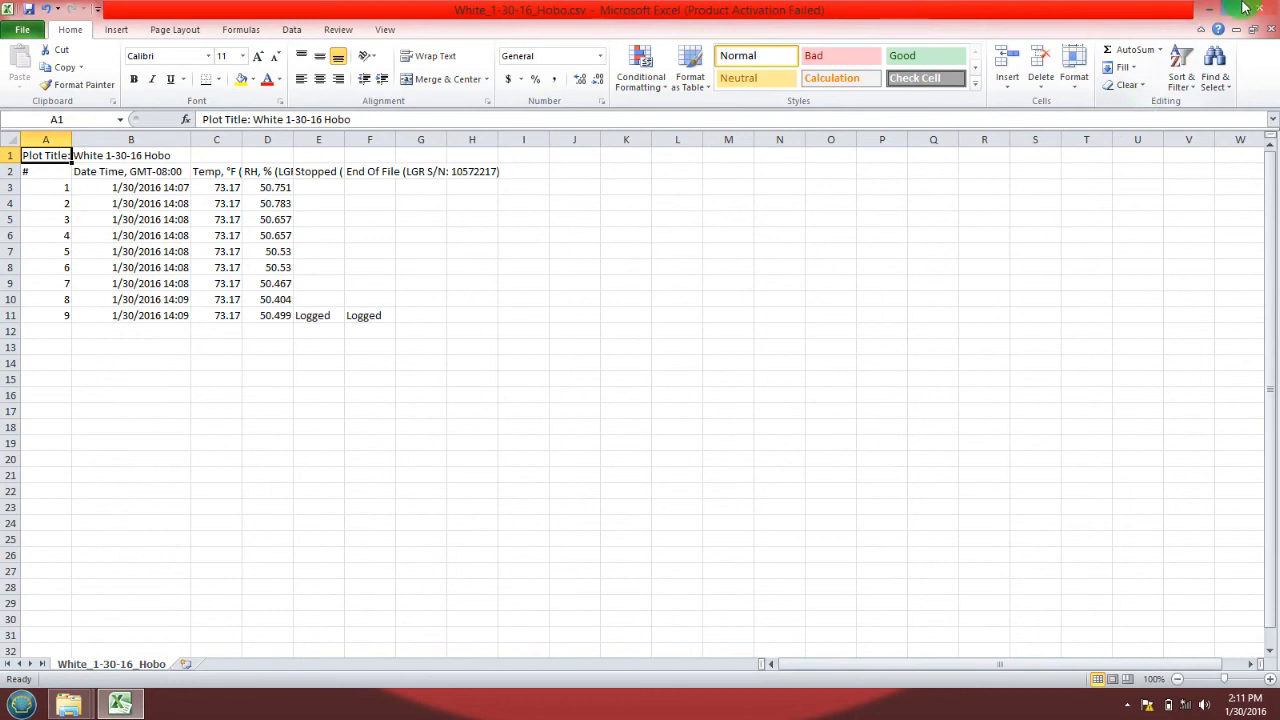
left_click(1268, 10)
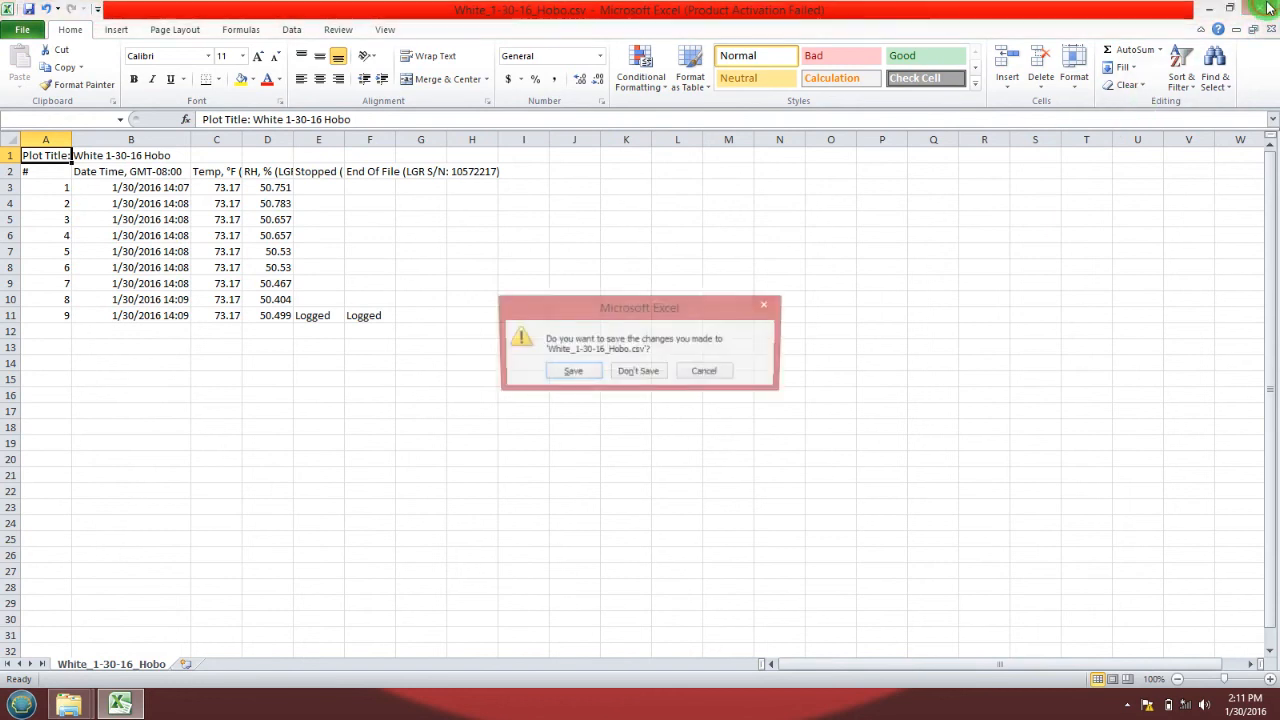
left_click(638, 370)
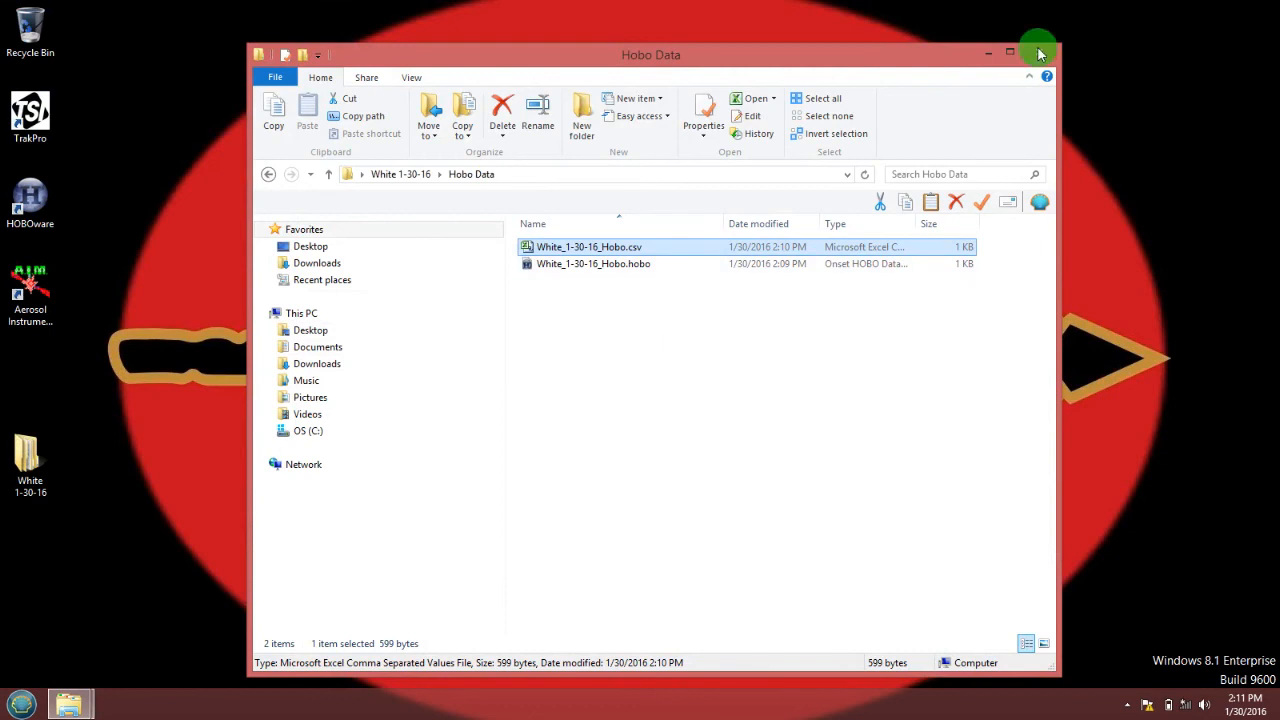
Close the Hobo Data folder window and return to the desktop.
left_click(1036, 54)
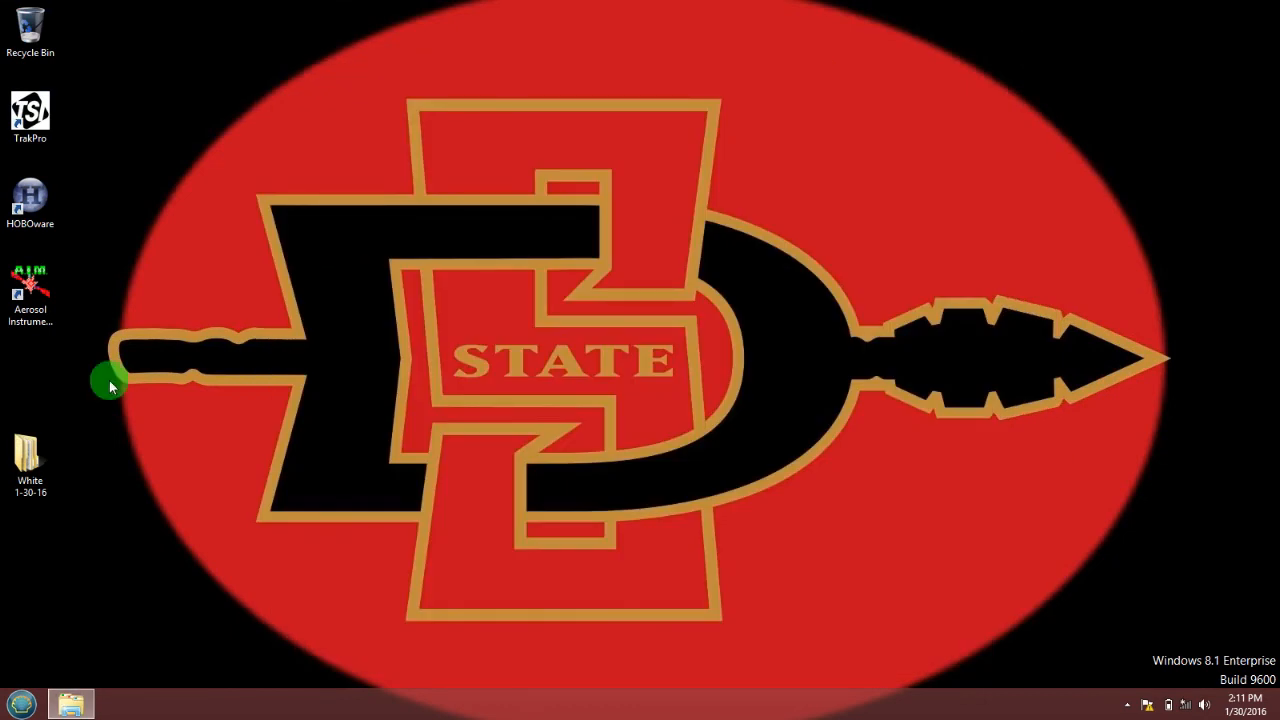
left_click(30, 460)
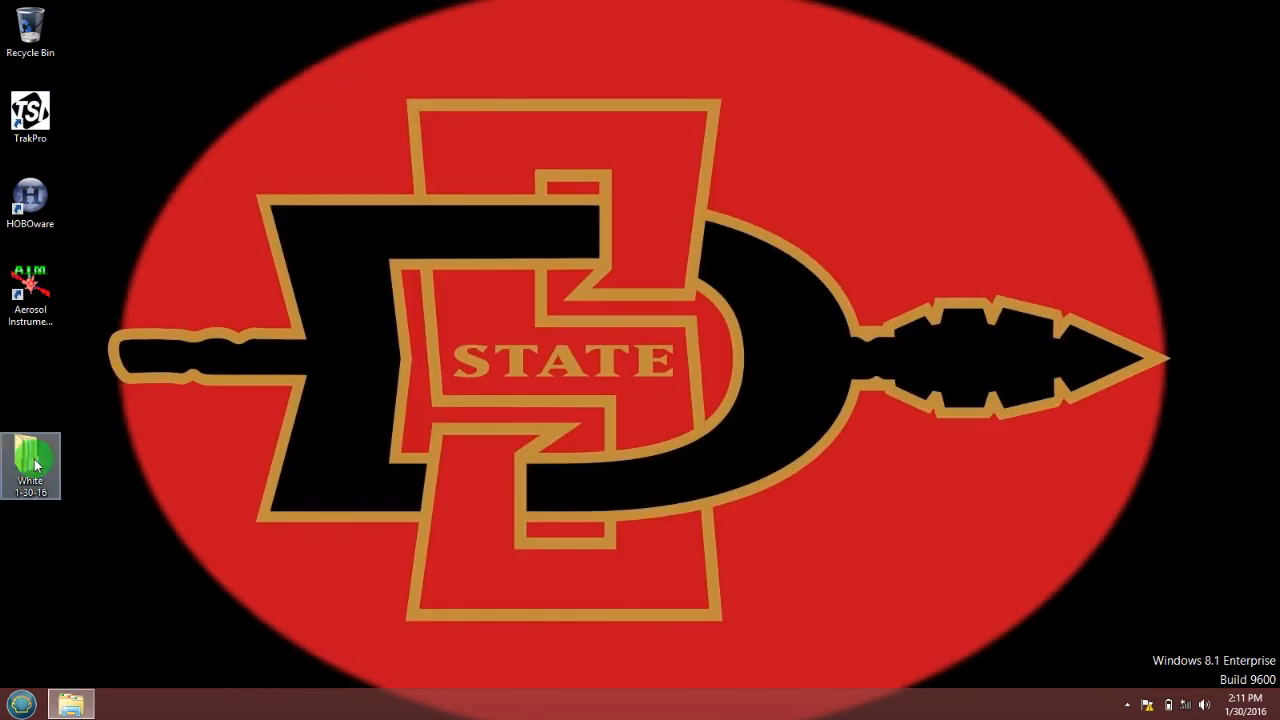